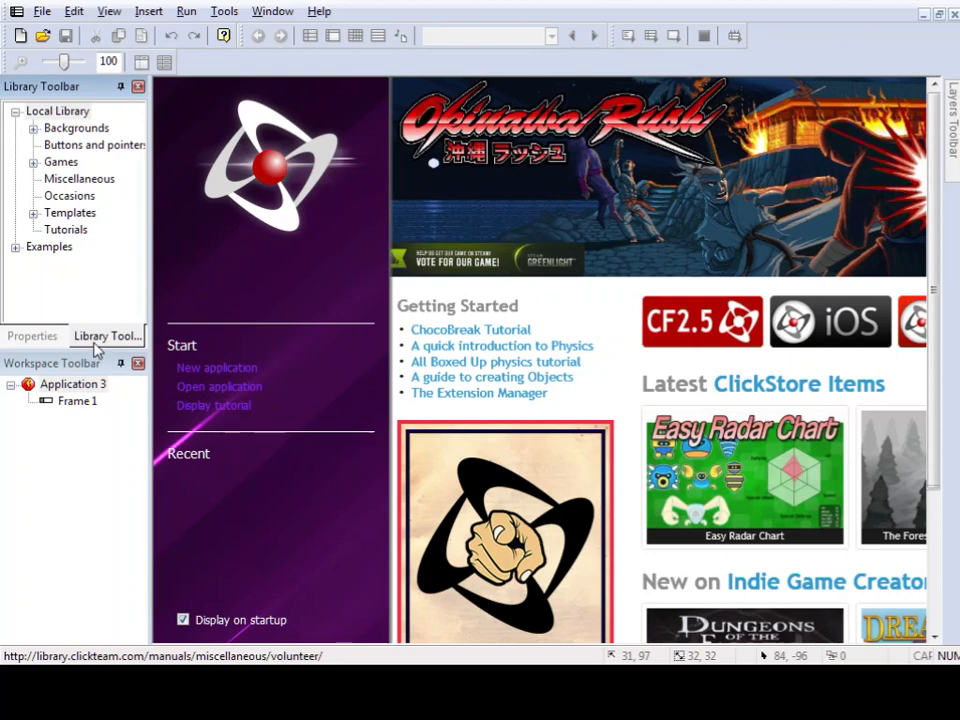
Step: Switch the left panel from the Library Toolbar to the Properties tab
left_click(32, 335)
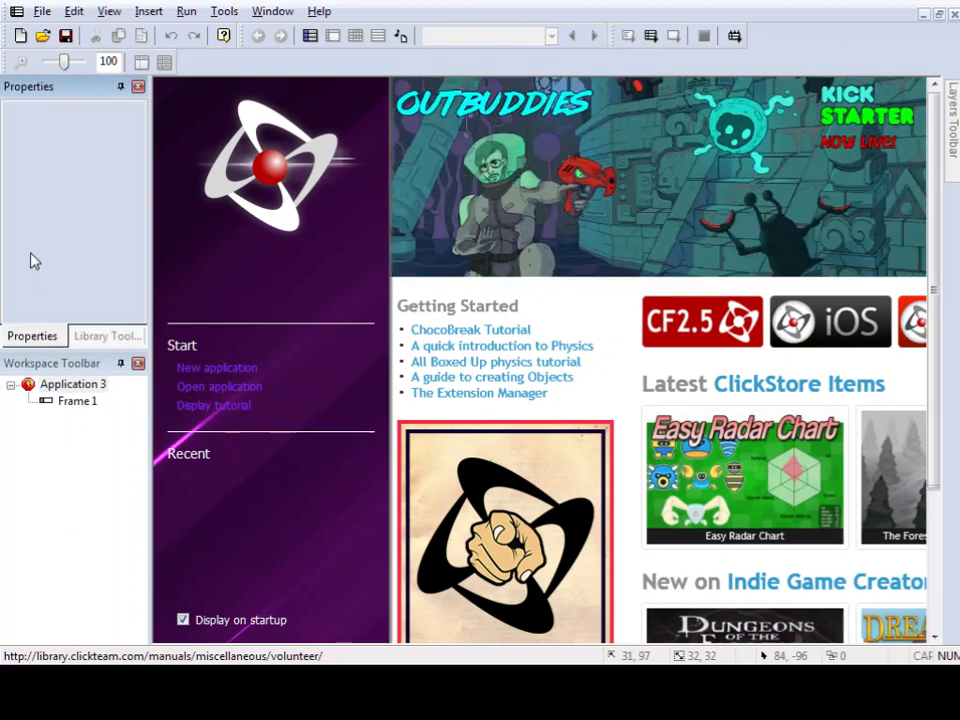
mouse_move(85, 378)
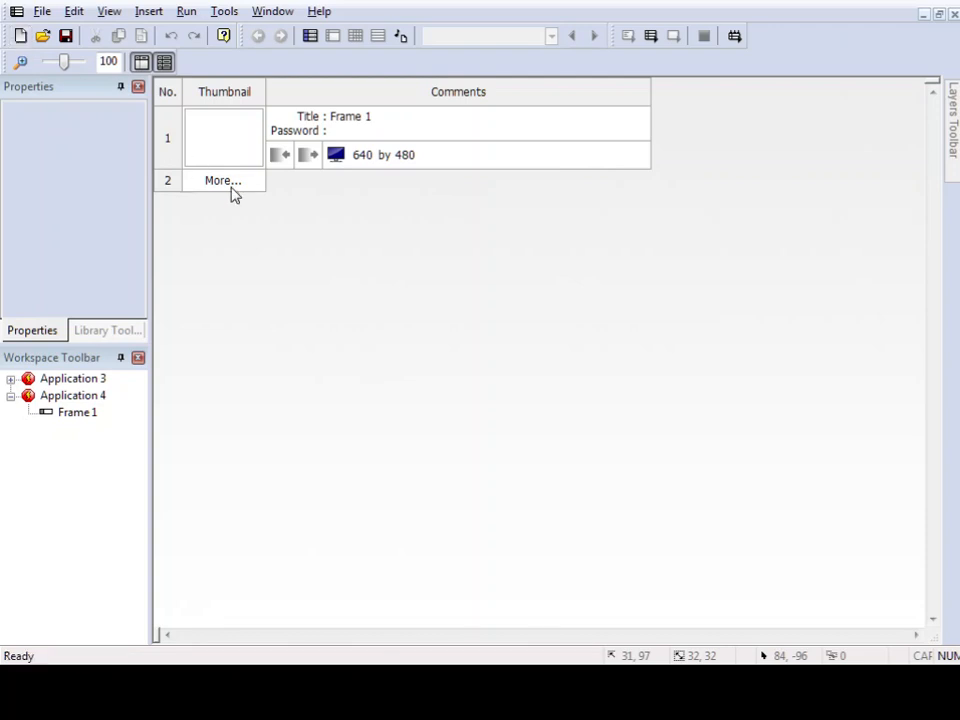
mouse_move(223, 147)
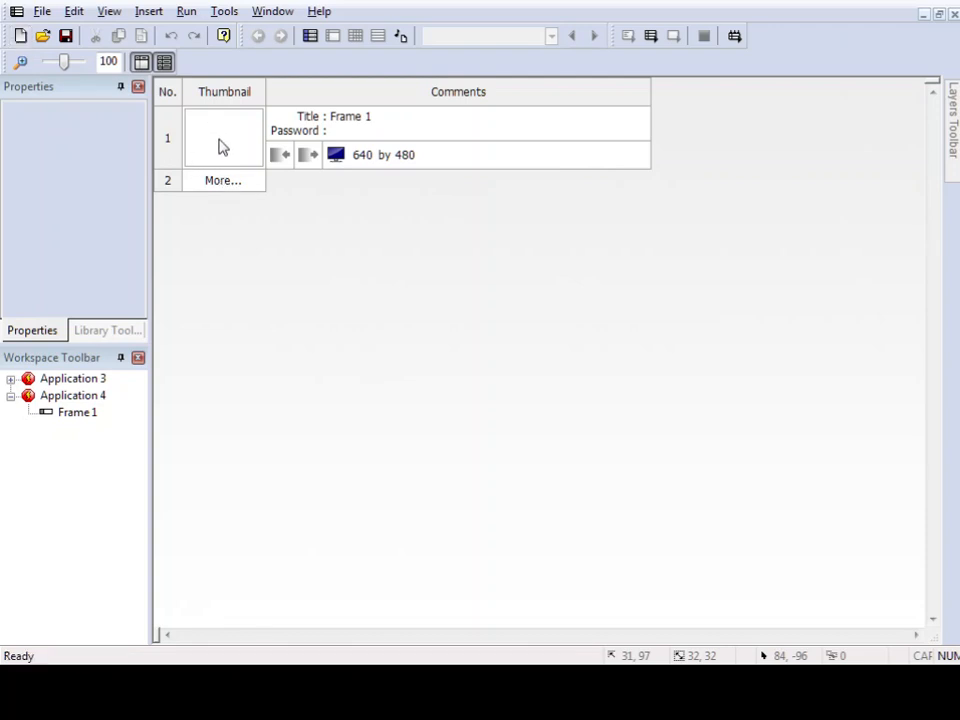
mouse_move(142, 388)
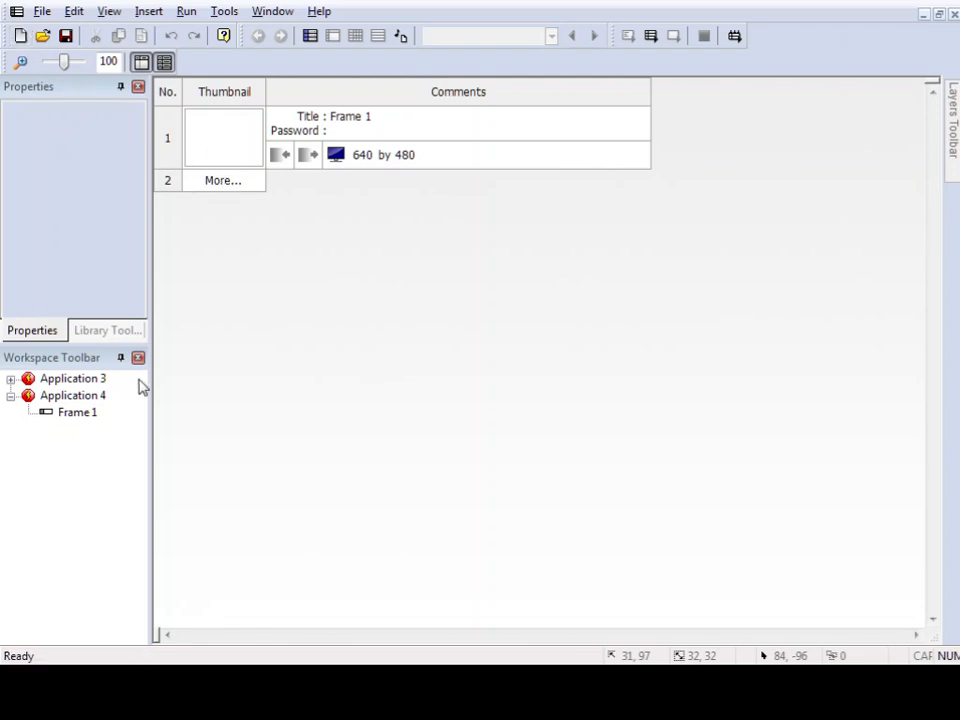
Step: Create a new application, Application 4, containing a single Frame 1
left_click(109, 11)
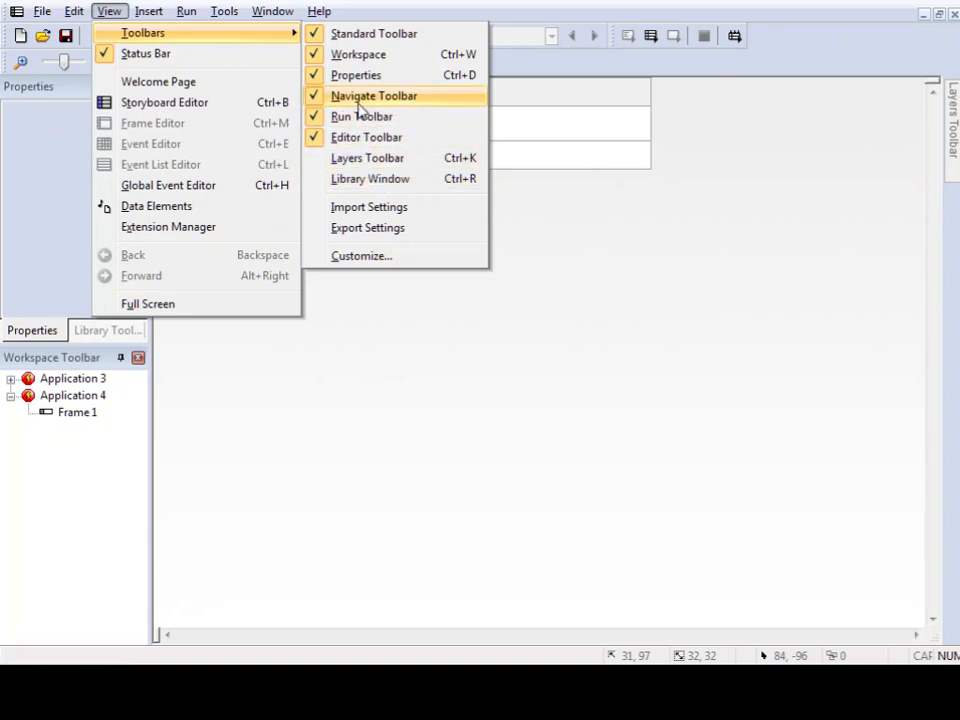
mouse_move(389, 38)
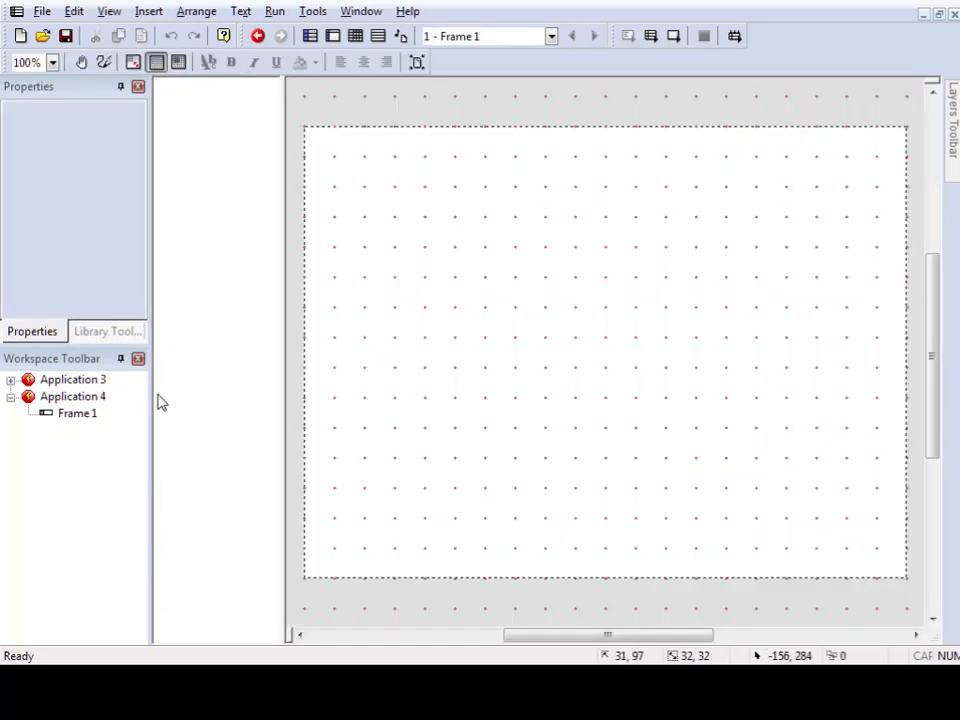
mouse_move(67, 434)
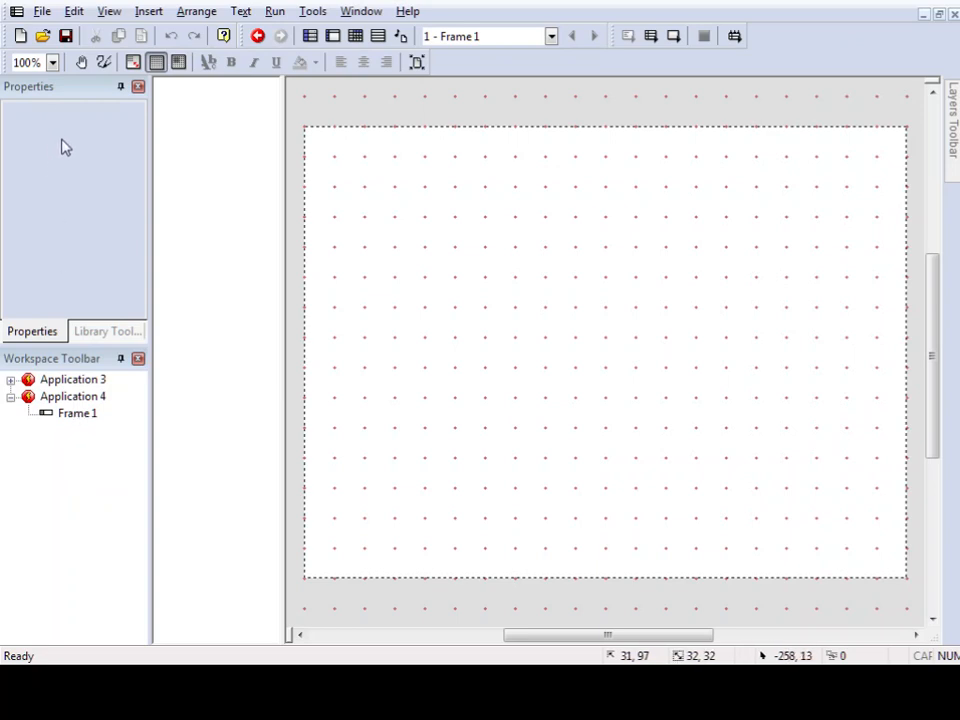
Step: Open Application 4's Frame 1 in the Frame Editor from the Workspace Toolbar
left_click(106, 331)
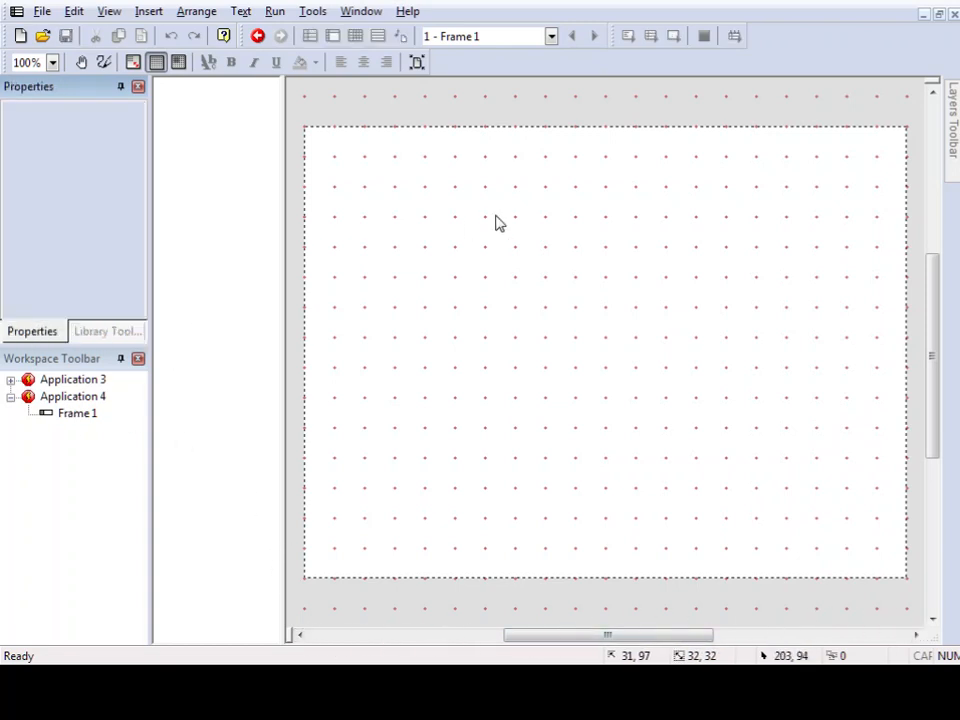
mouse_move(360, 278)
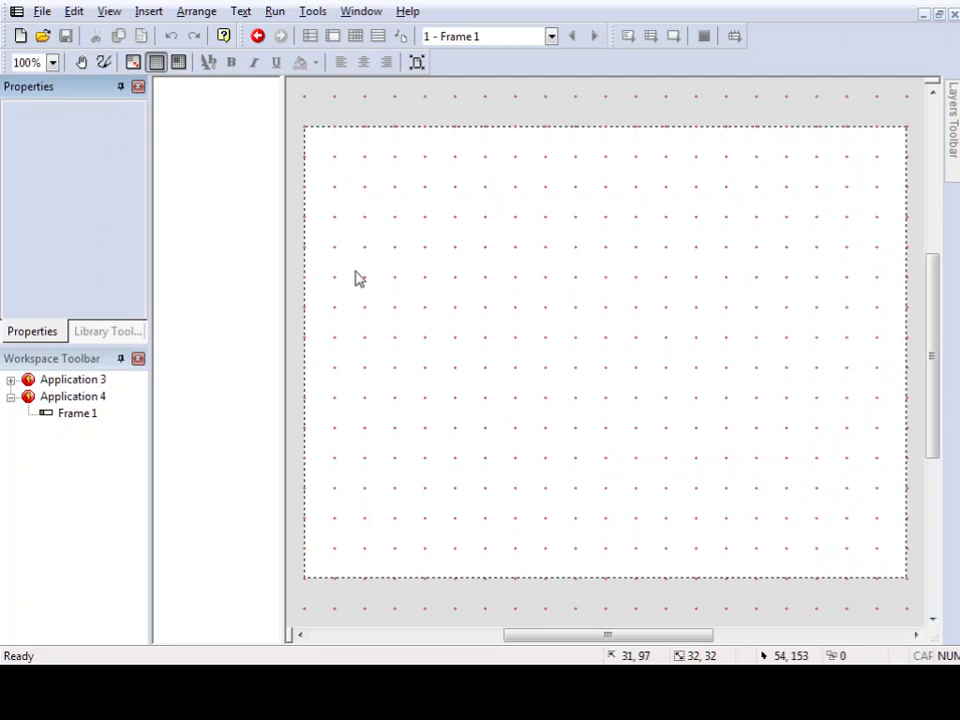
mouse_move(230, 318)
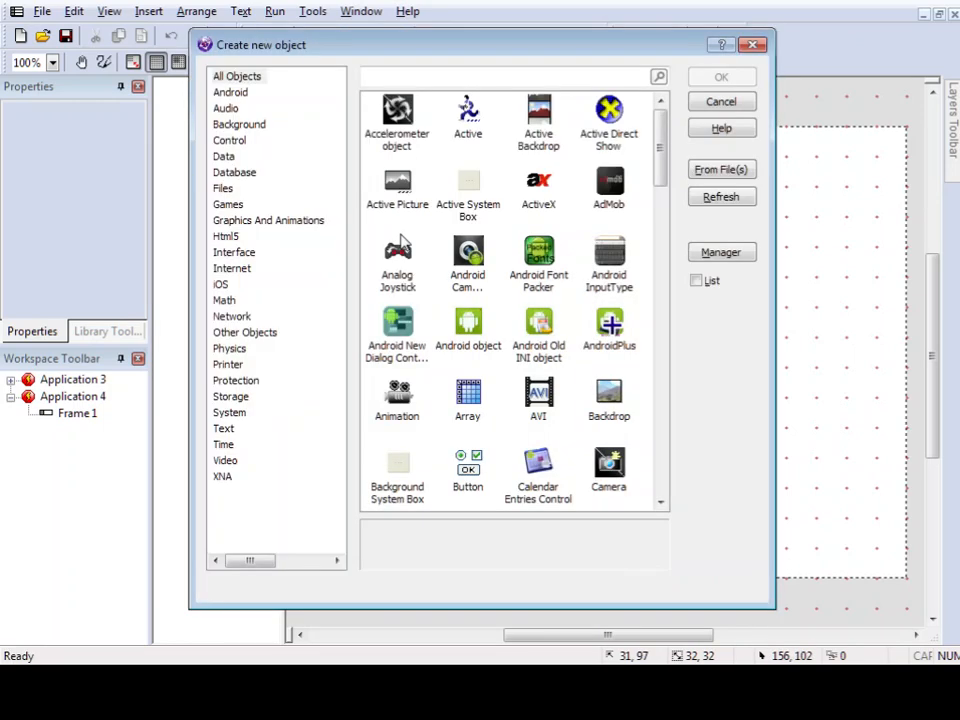
Step: Insert an Active object into Frame 1 and drag it near the top-left corner
double_click(467, 115)
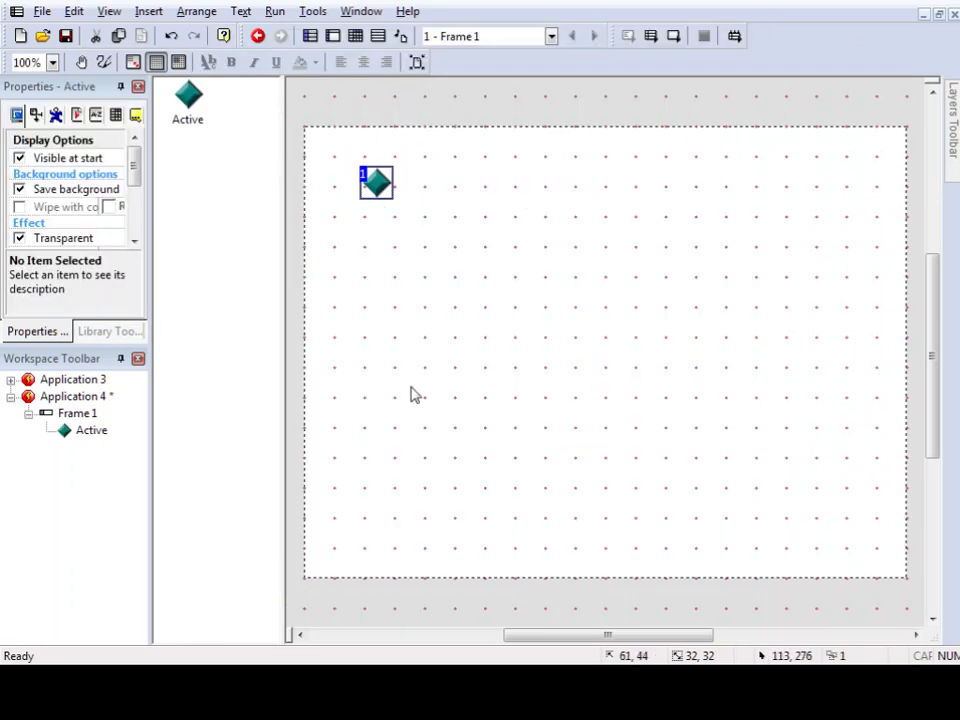
left_click_drag(376, 183, 408, 171)
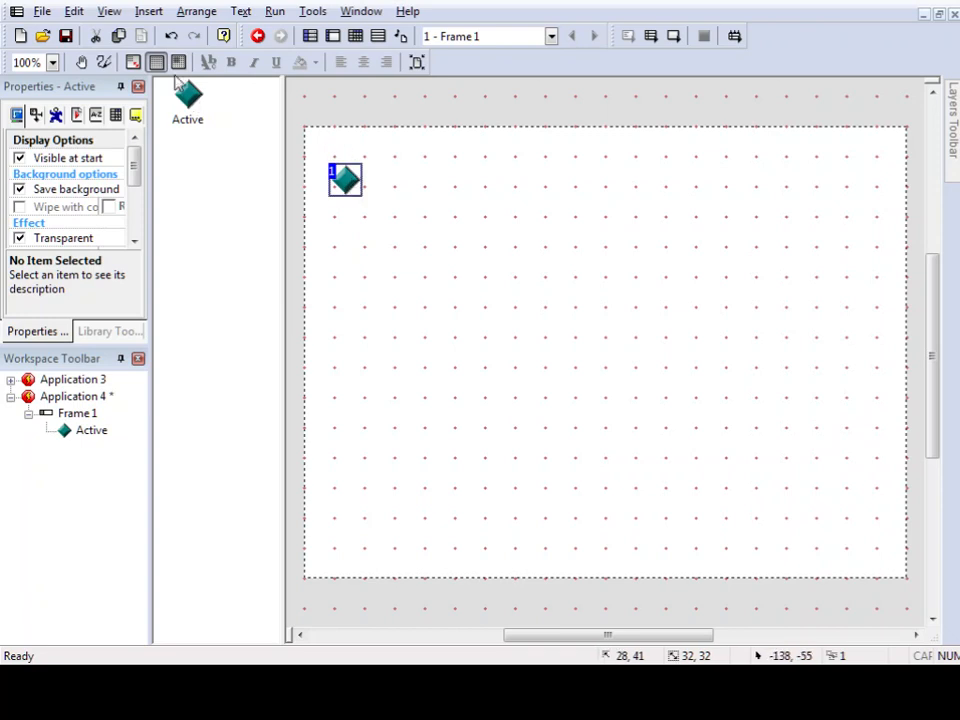
left_click_drag(345, 180, 557, 230)
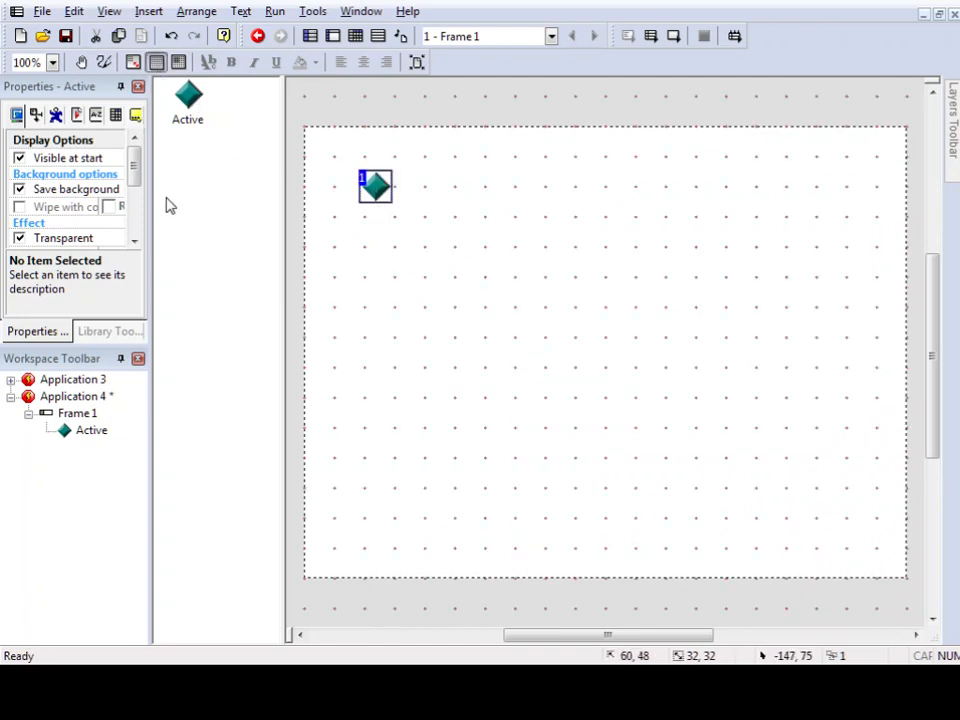
left_click_drag(375, 185, 343, 162)
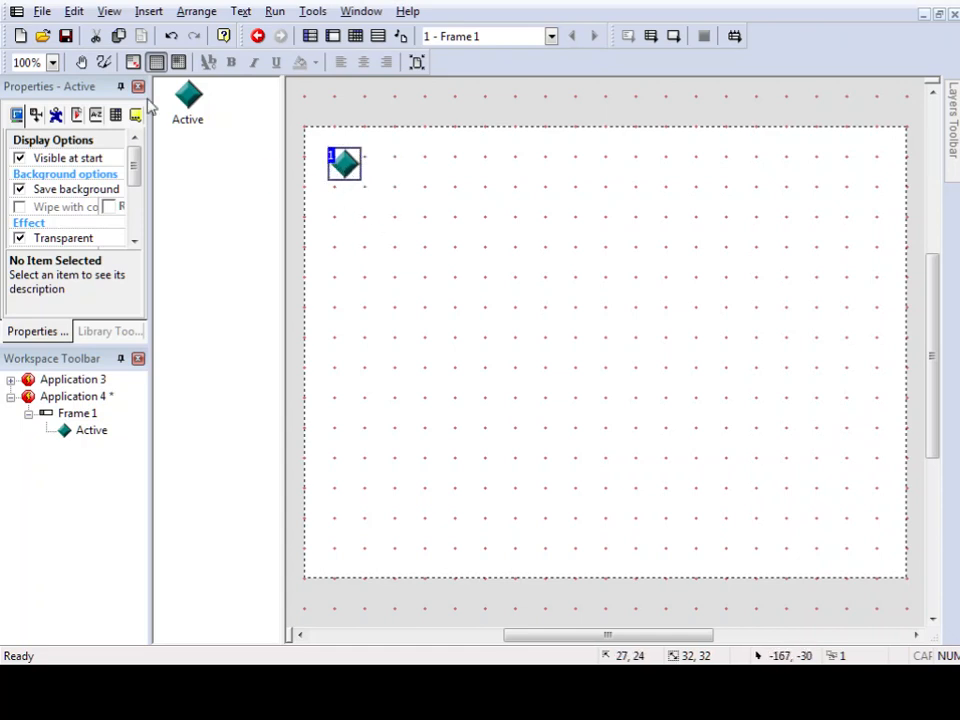
left_click(344, 163)
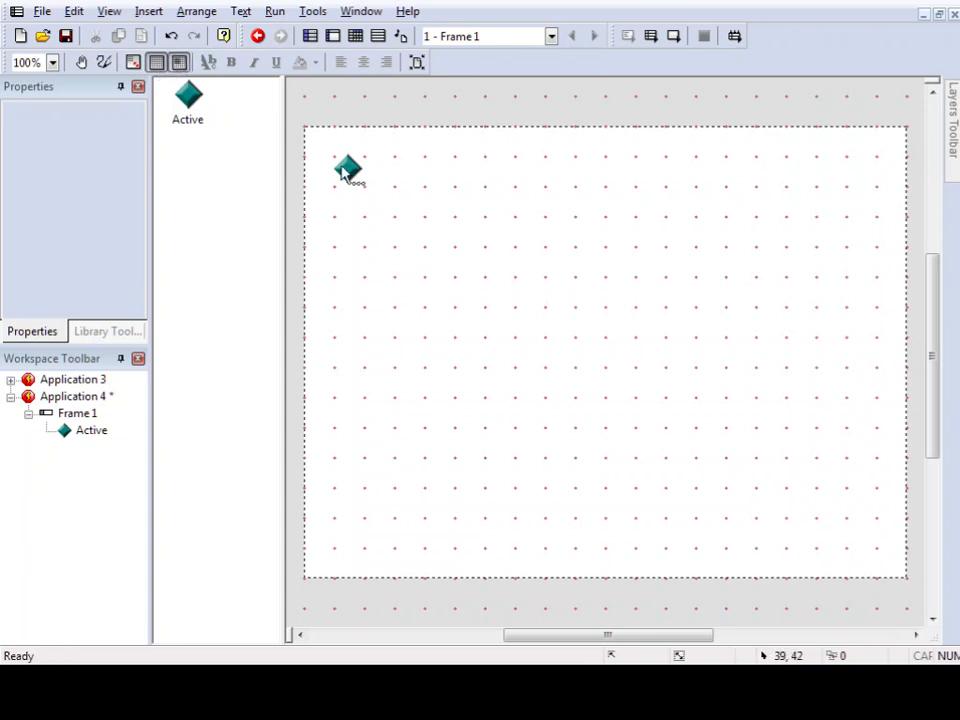
Step: Select and drag the Active object, then bring up the frame's context menu
left_click(347, 167)
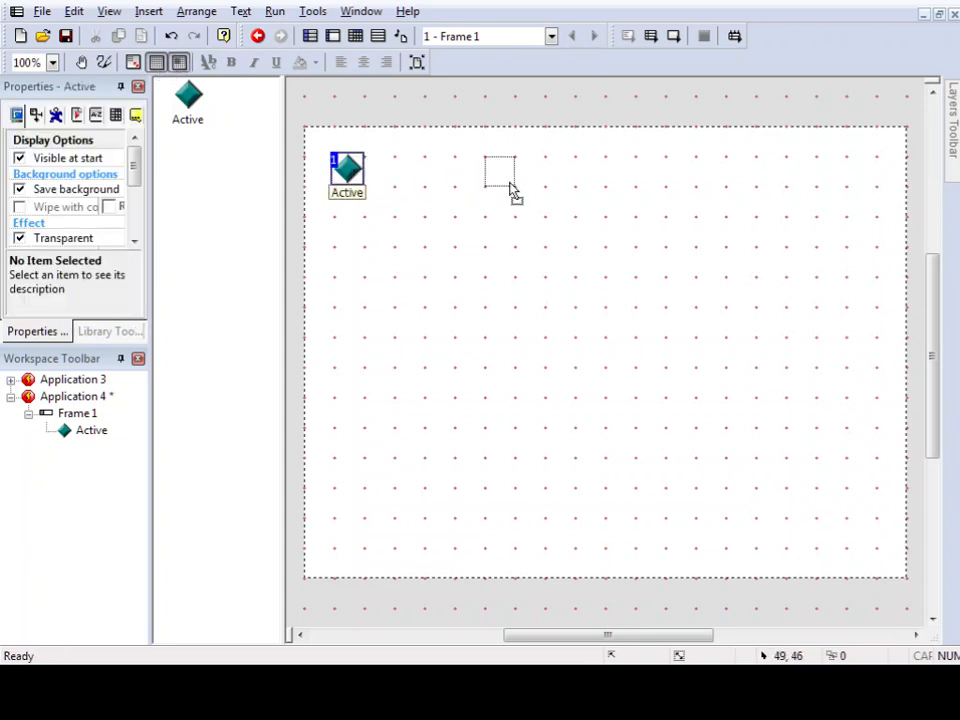
left_click_drag(347, 170, 530, 172)
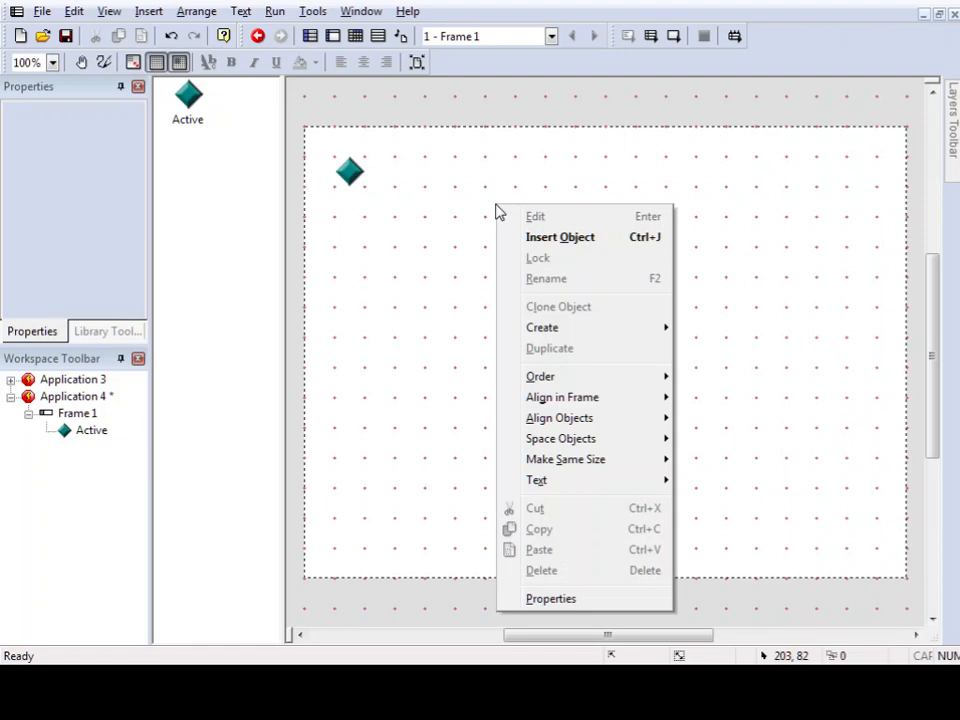
mouse_move(560, 237)
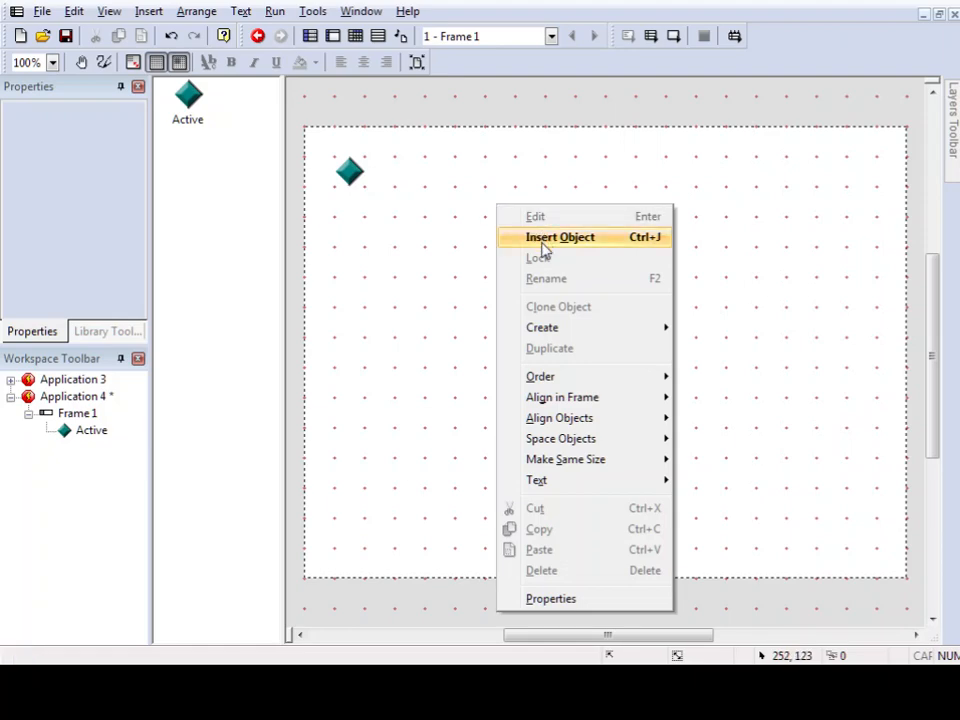
Step: Choose Insert Object and browse the Extension manager's uninstalled extensions
left_click(559, 237)
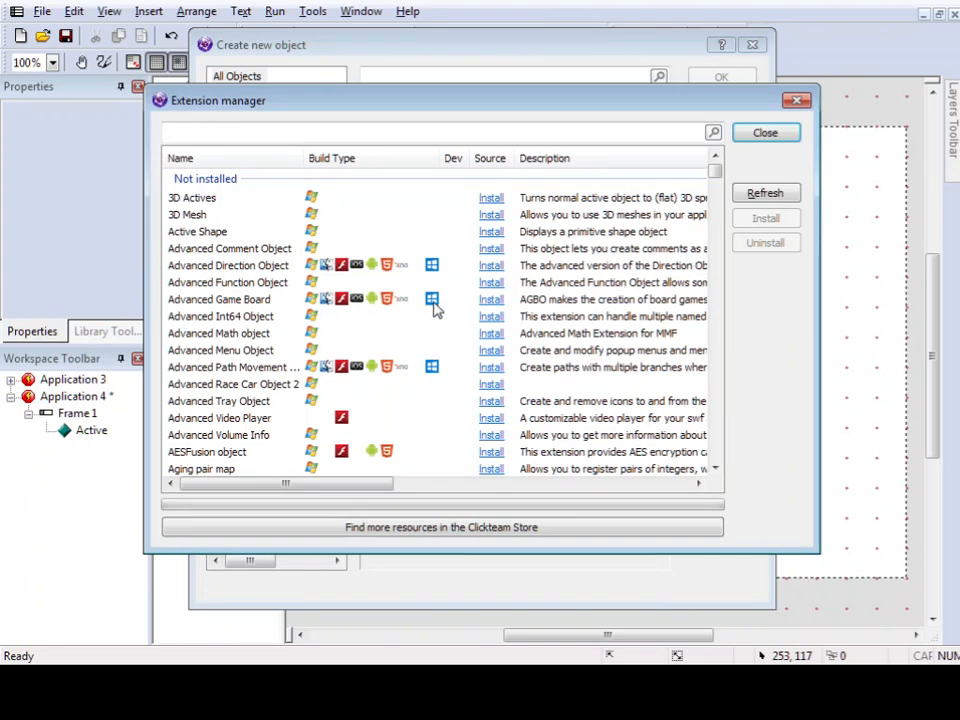
mouse_move(435, 310)
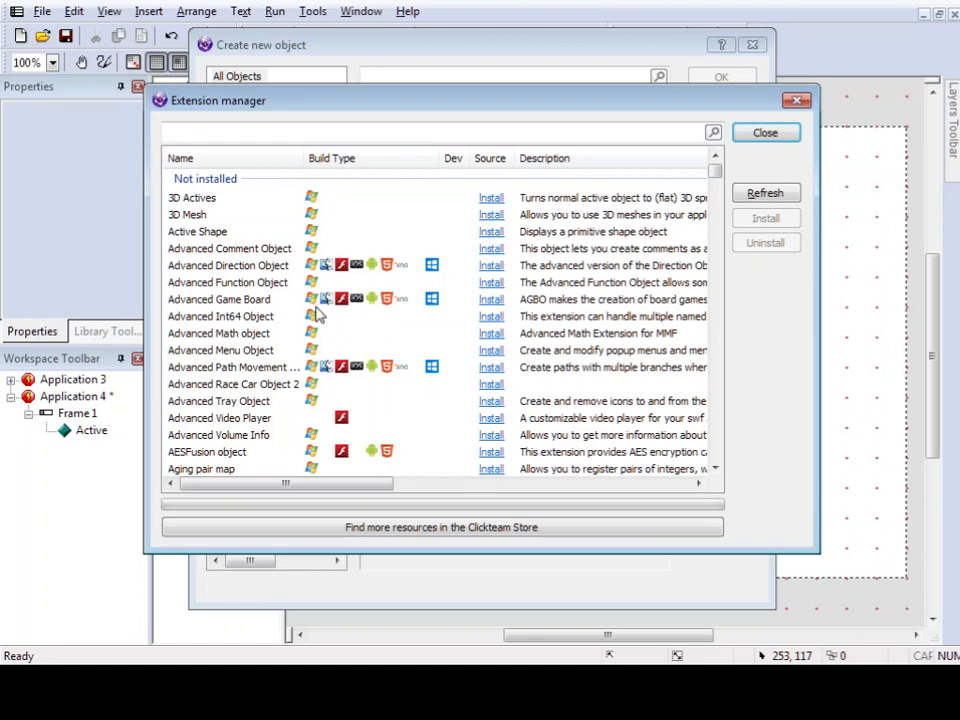
mouse_move(360, 311)
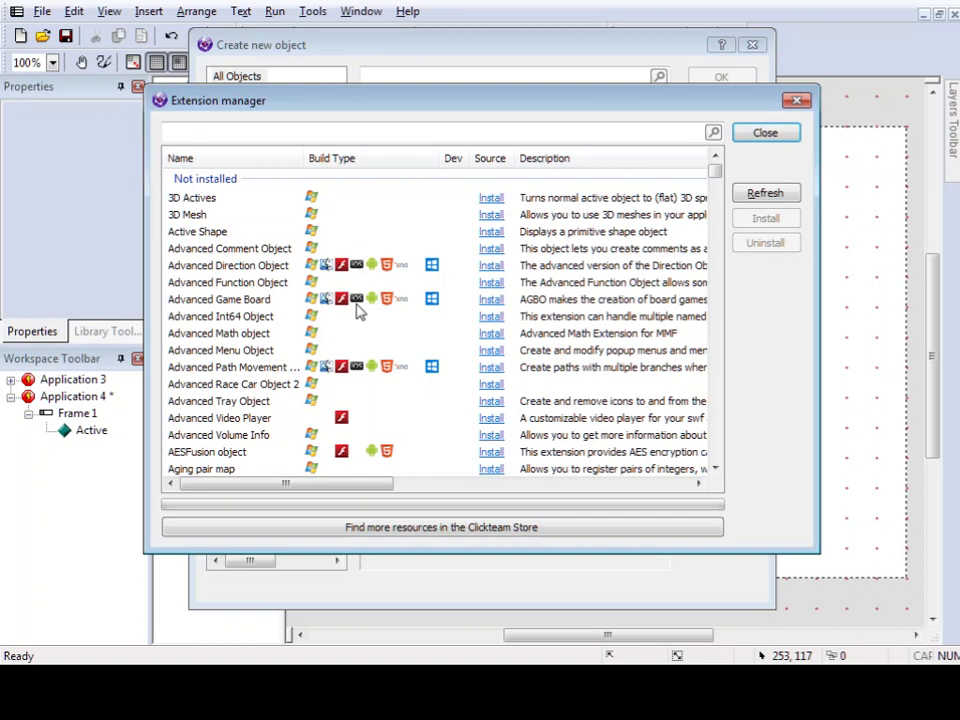
mouse_move(328, 312)
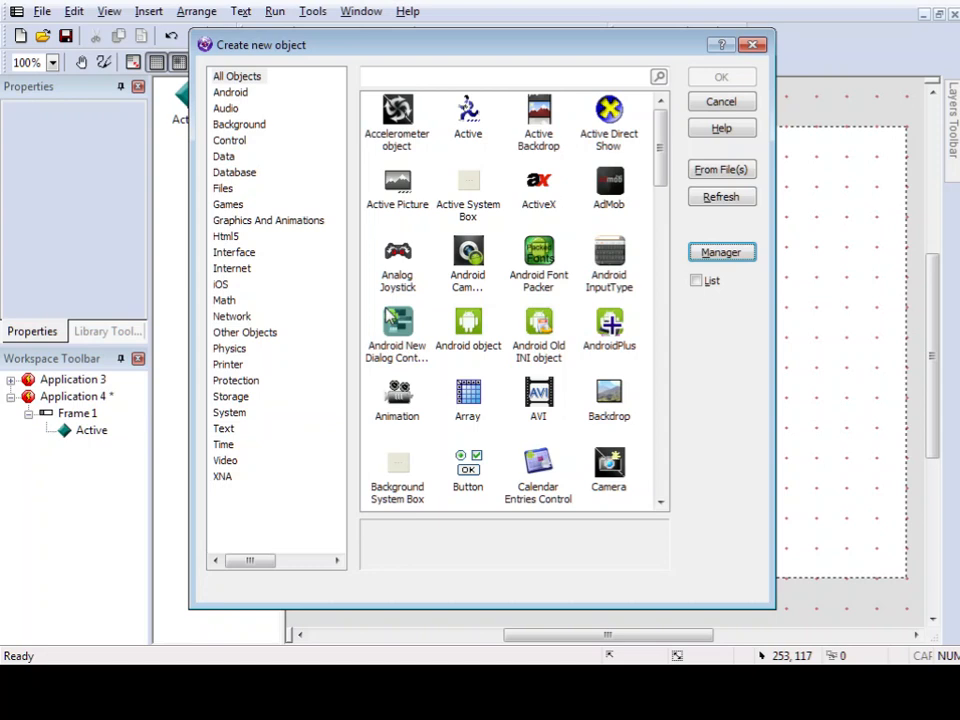
Step: Browse the iOS, All Objects and Android categories, selecting the OUYA object
left_click(220, 284)
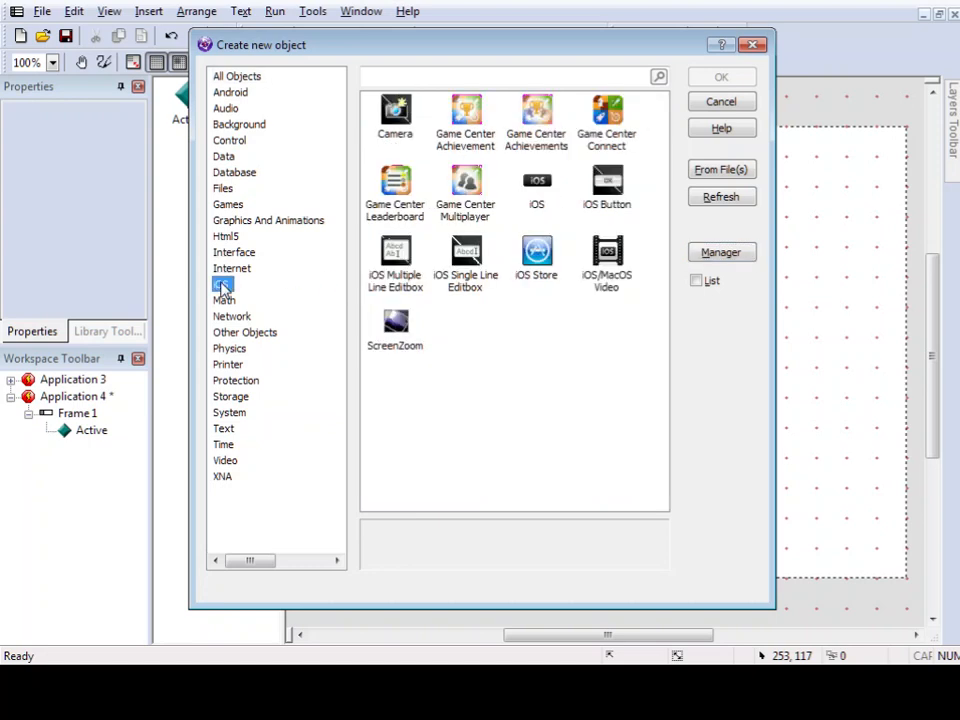
left_click(221, 284)
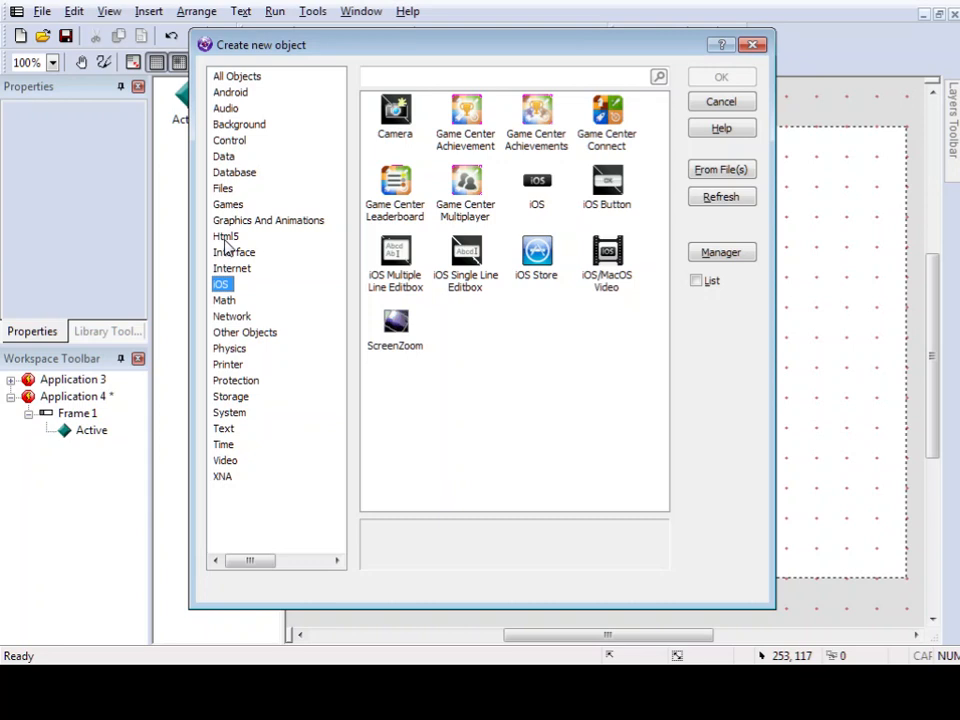
left_click(237, 75)
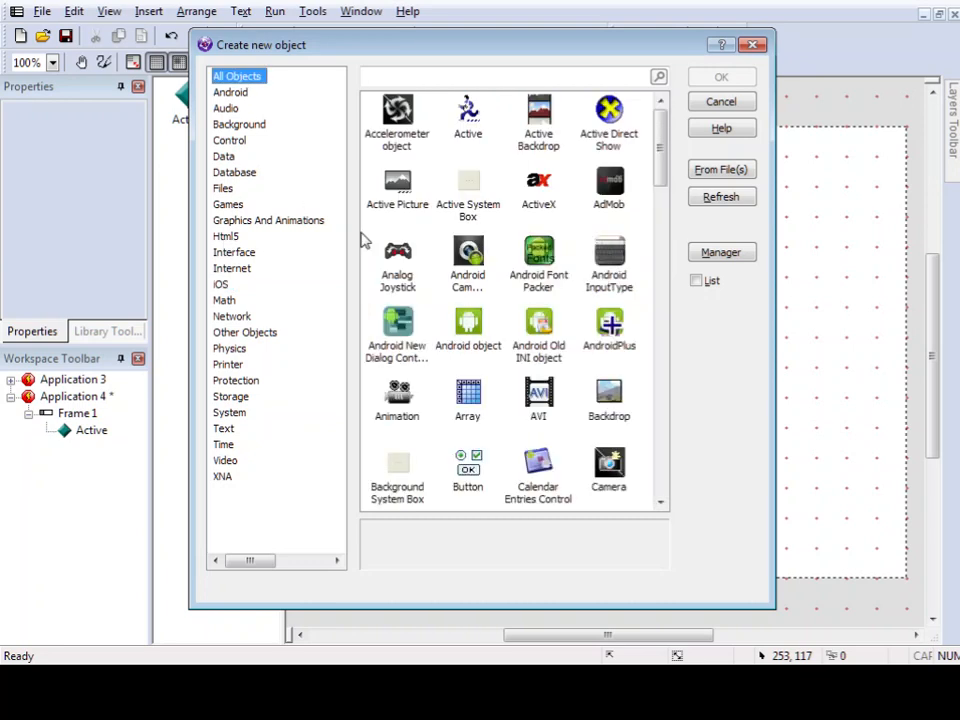
left_click(231, 92)
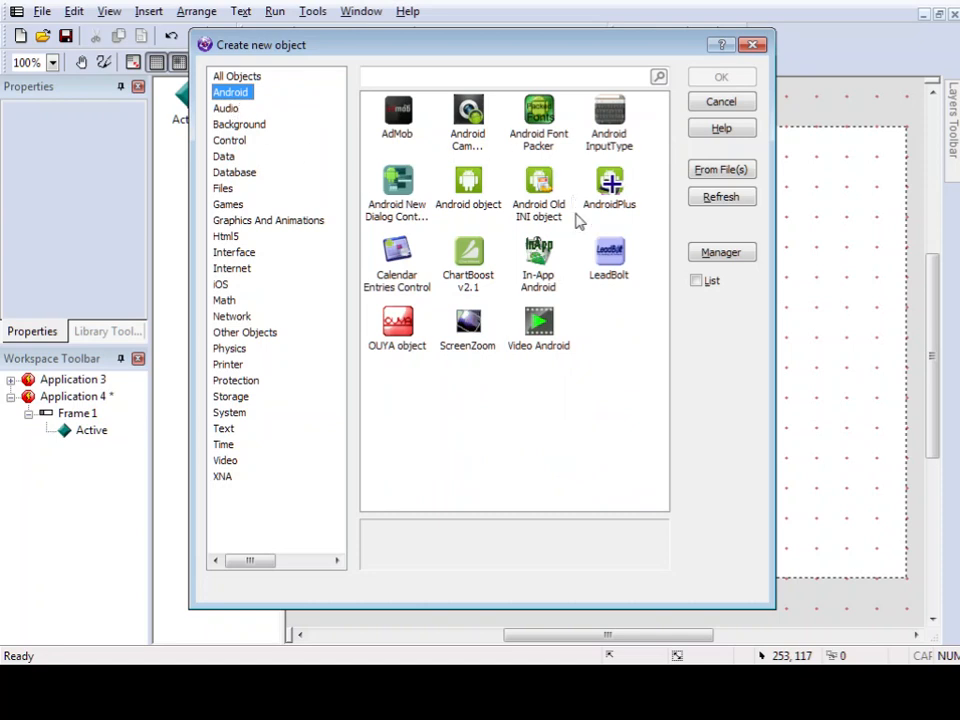
mouse_move(662, 242)
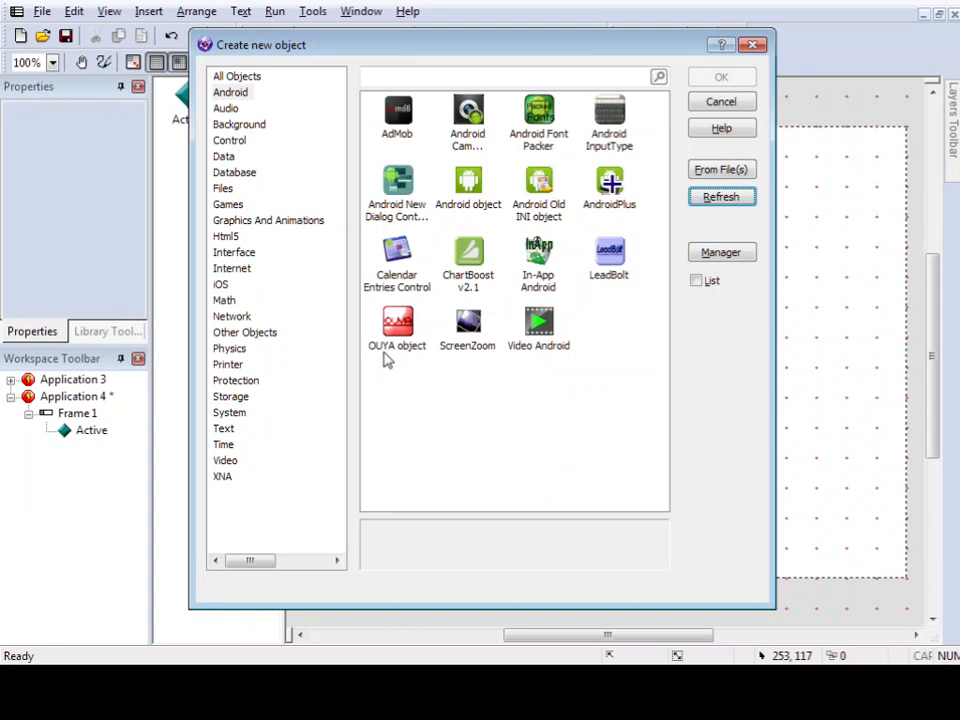
left_click(397, 330)
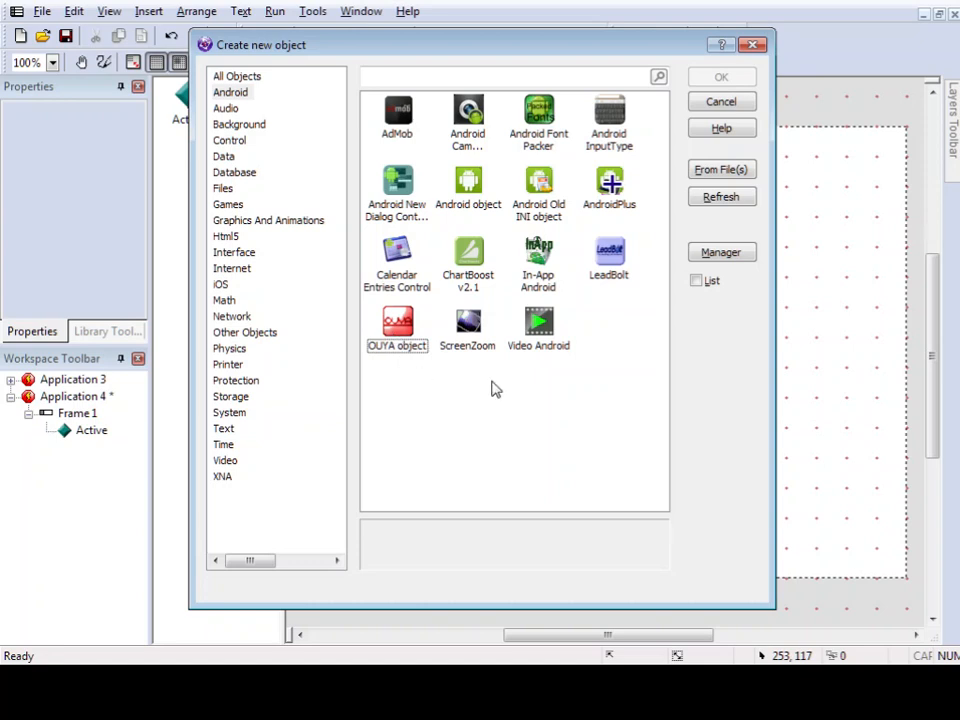
mouse_move(608, 262)
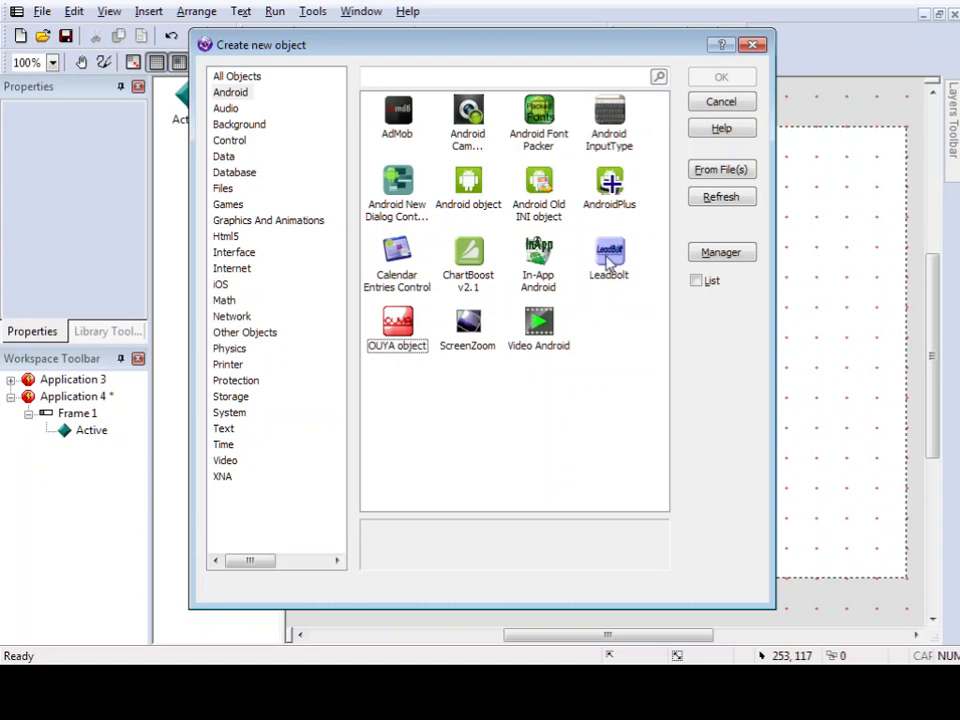
mouse_move(456, 137)
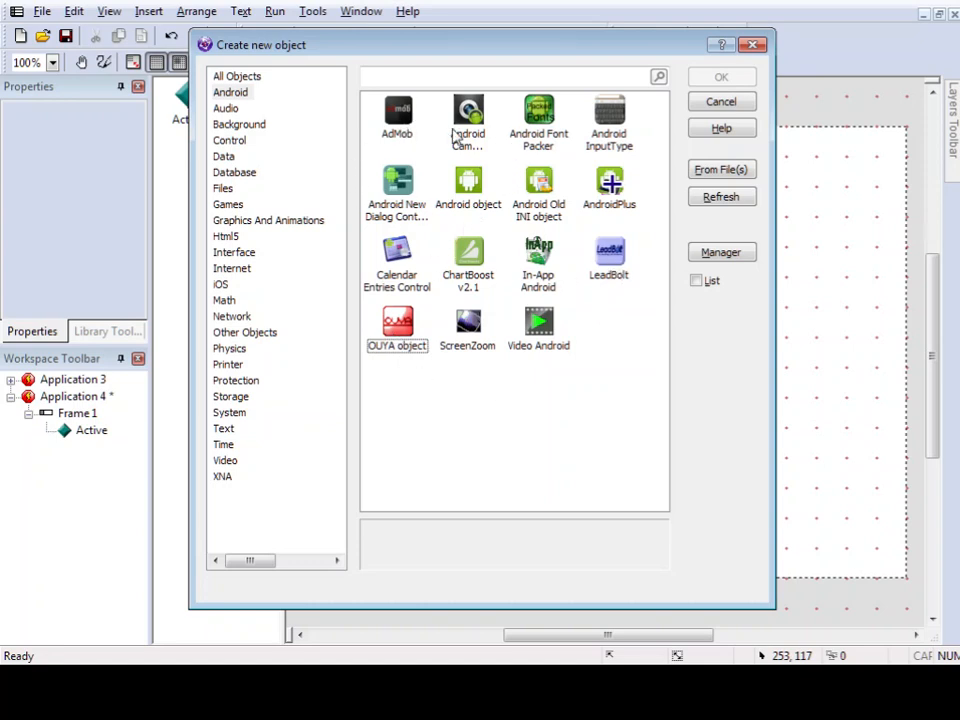
mouse_move(455, 388)
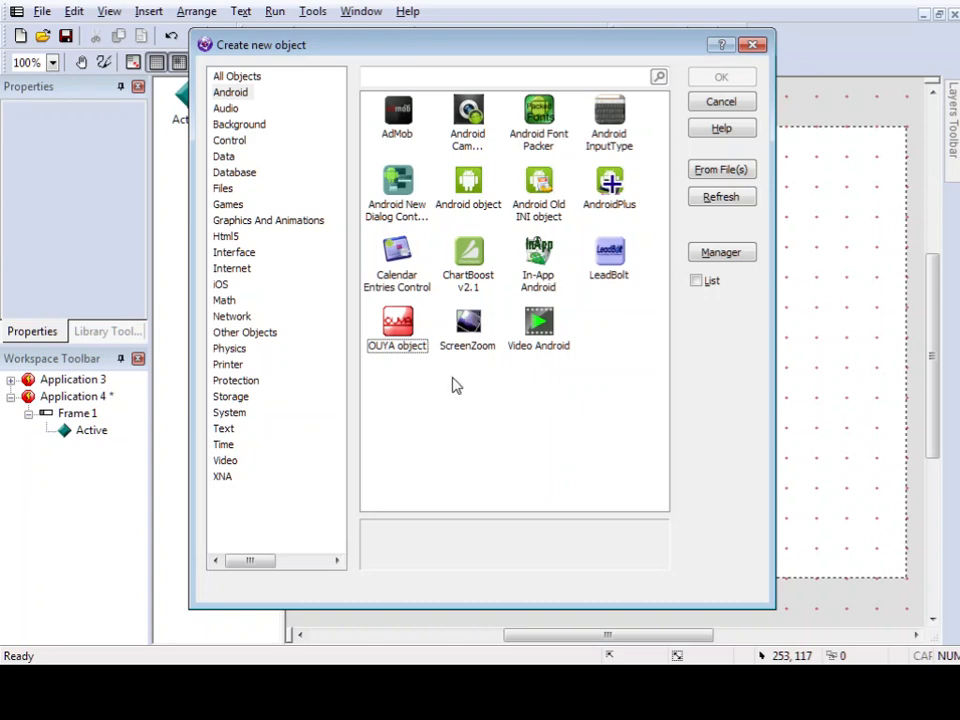
mouse_move(510, 298)
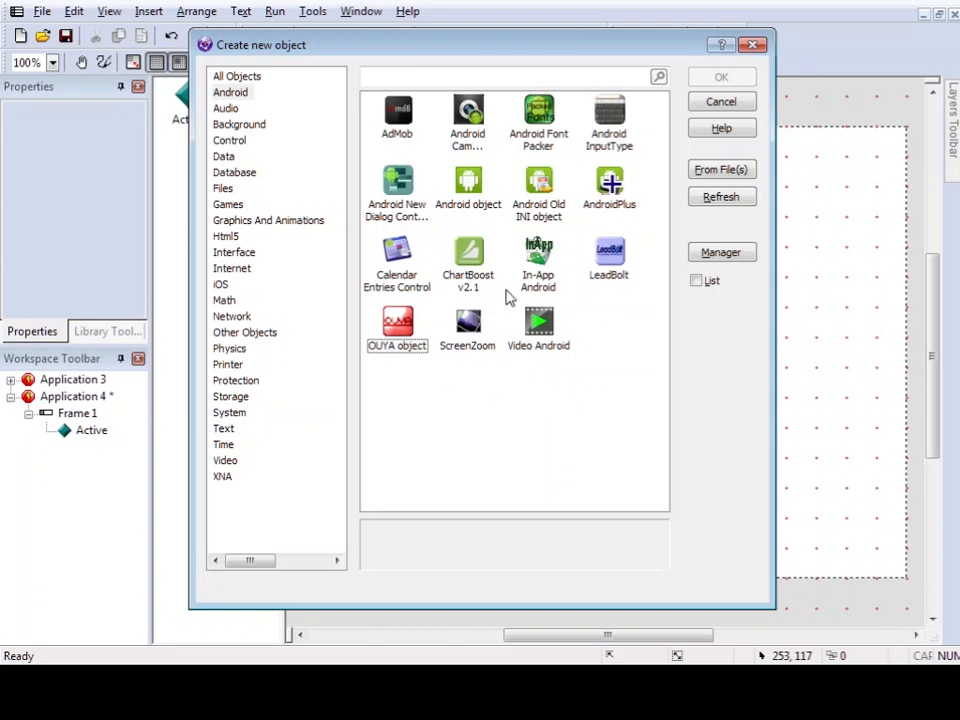
mouse_move(448, 163)
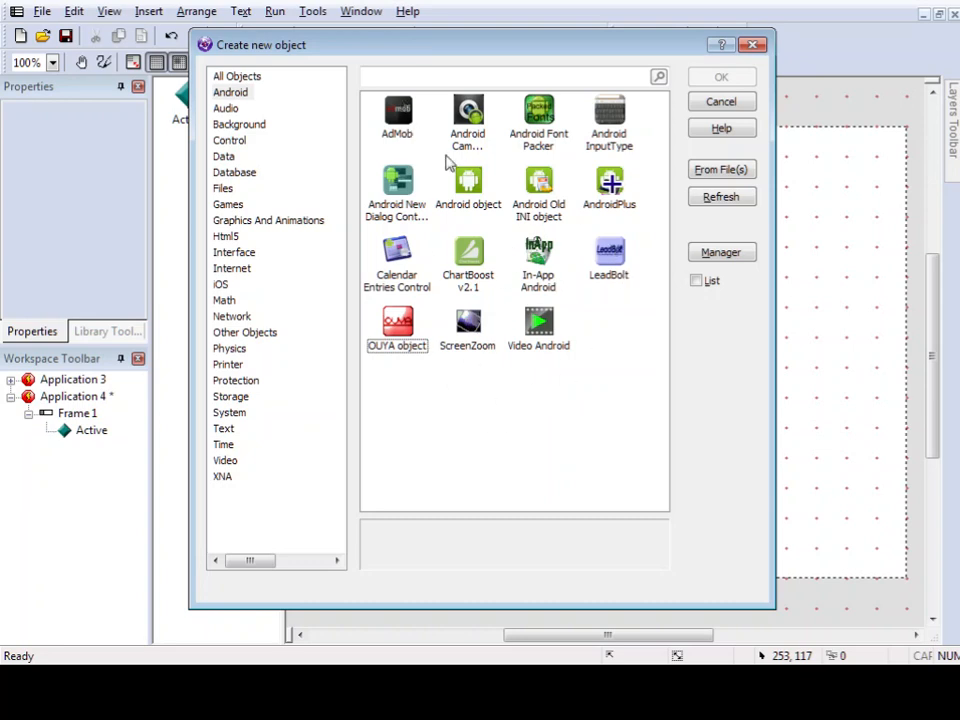
mouse_move(597, 365)
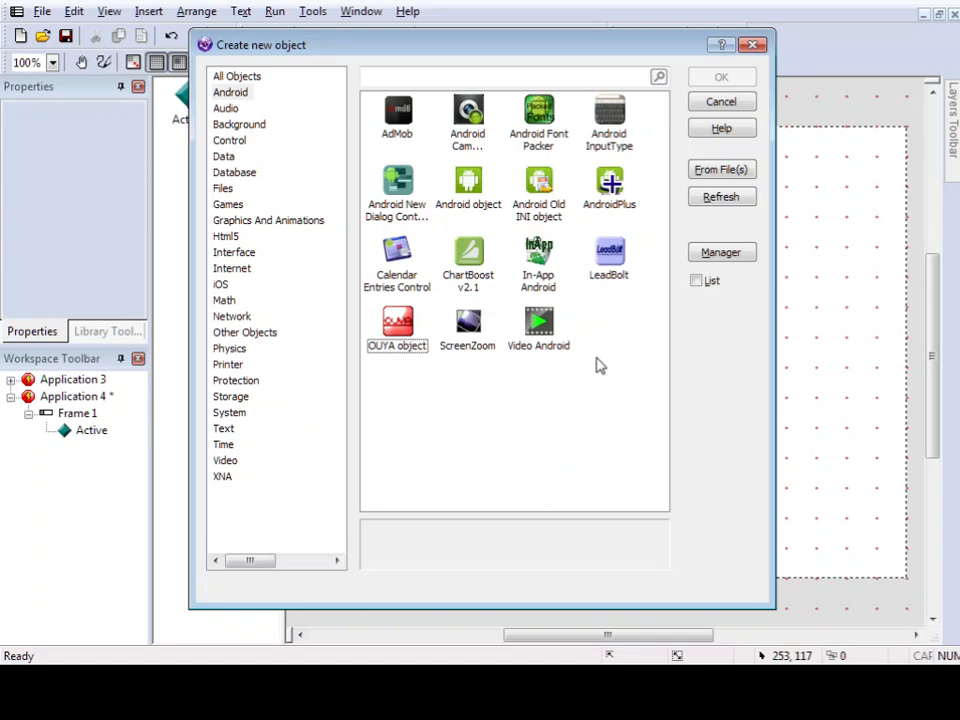
Step: View Graphics And Animations, Network, Database, Data, Math and iOS, ending on Physics
left_click(268, 220)
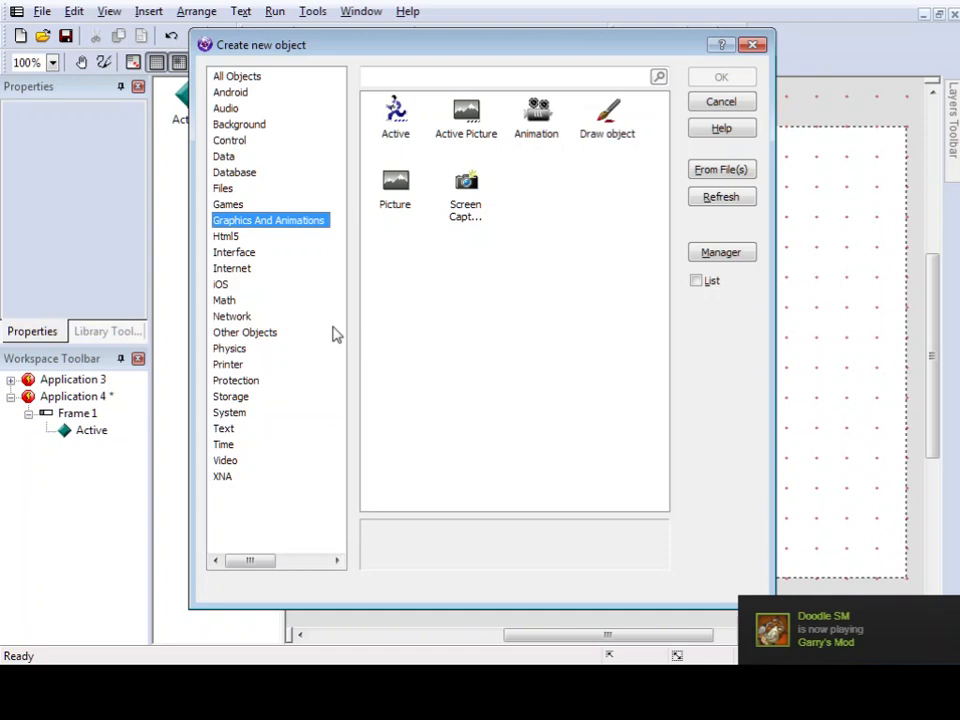
left_click(231, 316)
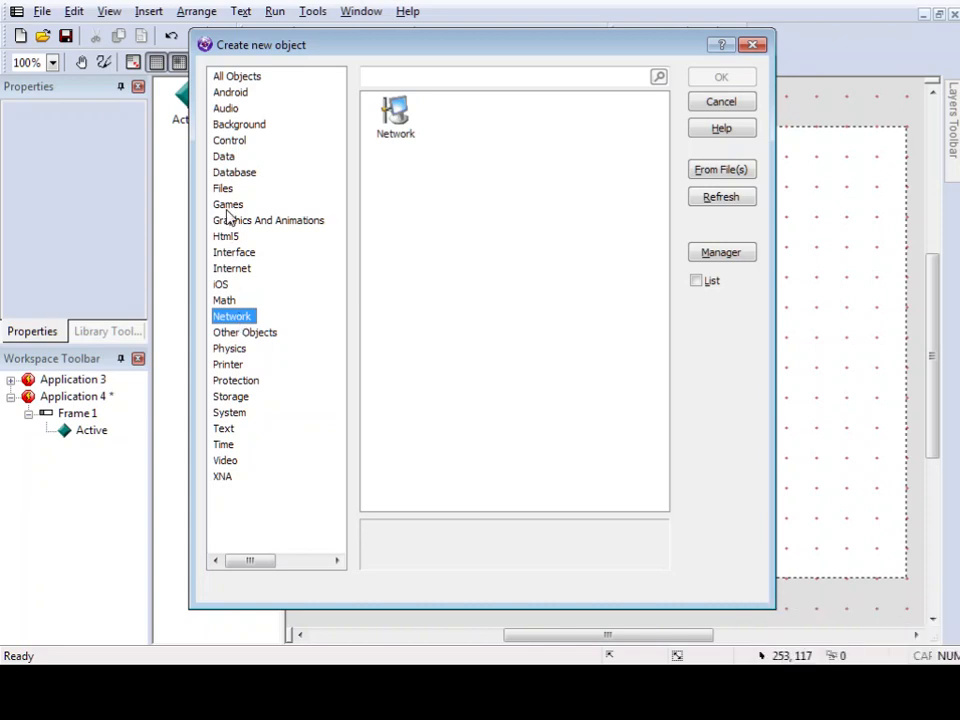
left_click(234, 172)
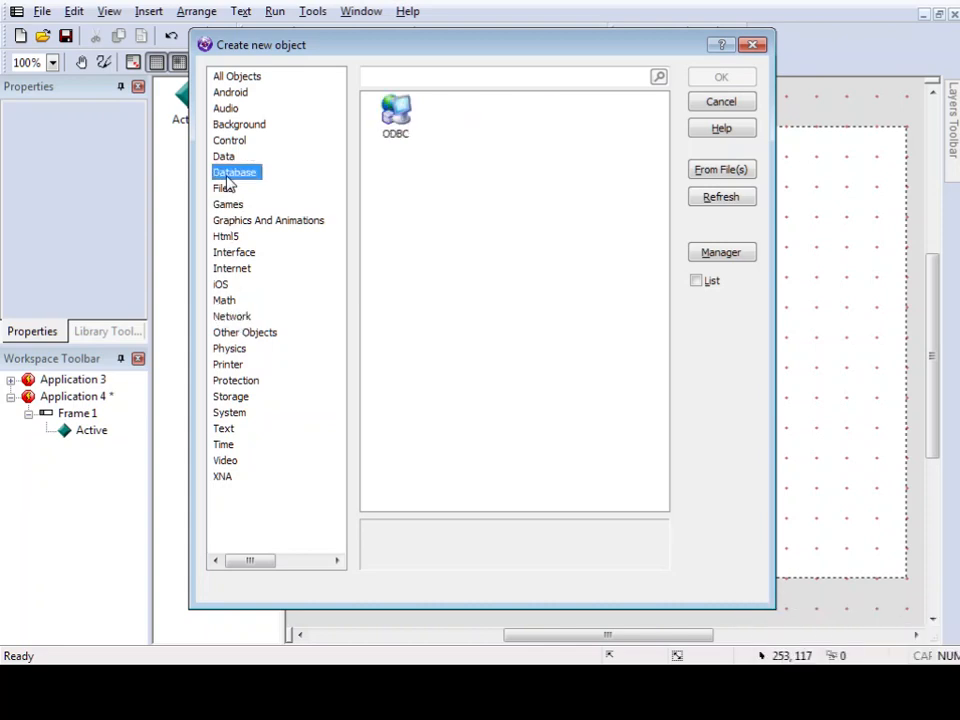
left_click(224, 156)
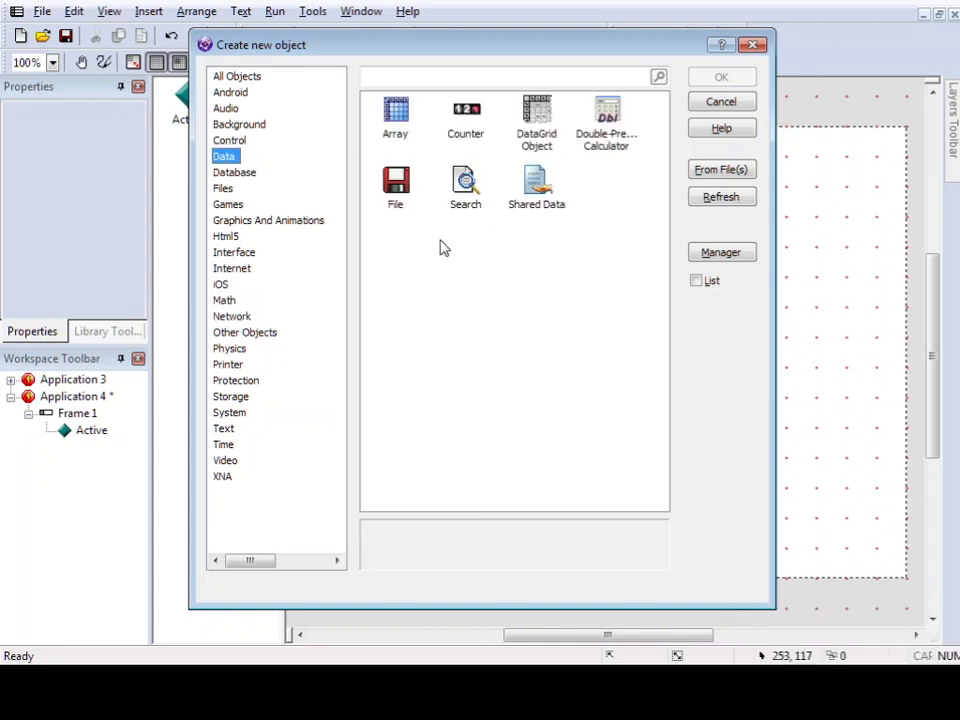
left_click(224, 300)
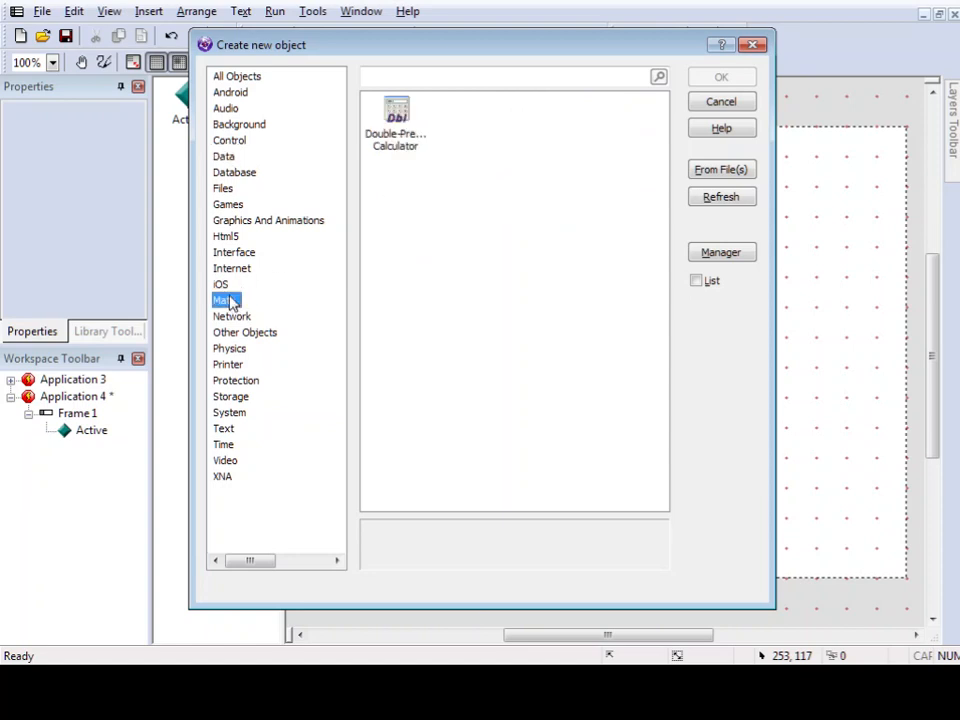
left_click(220, 284)
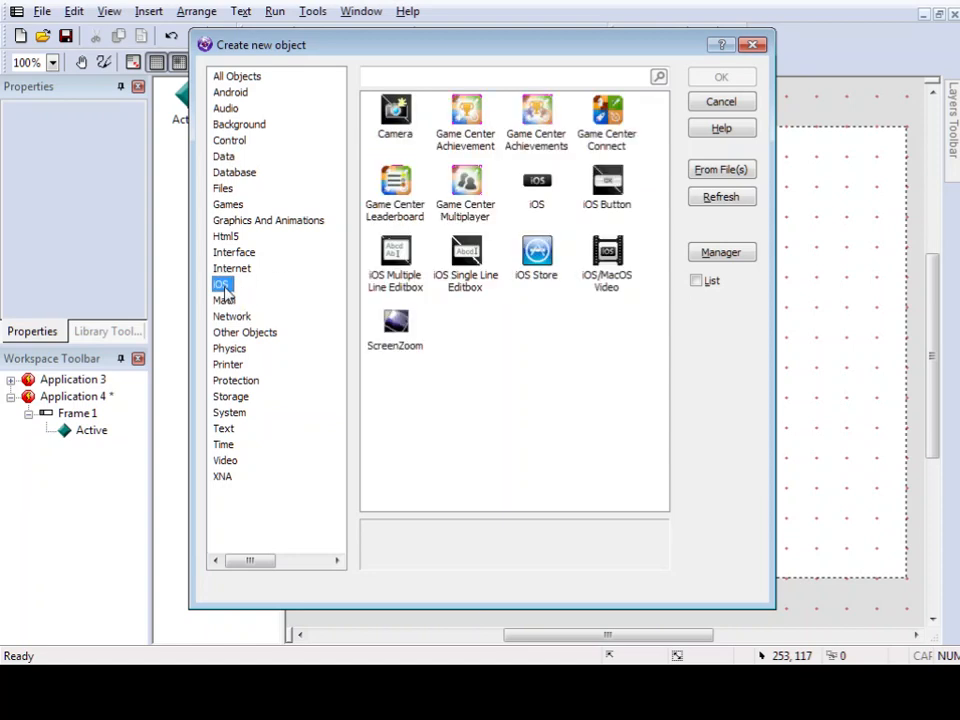
left_click(229, 348)
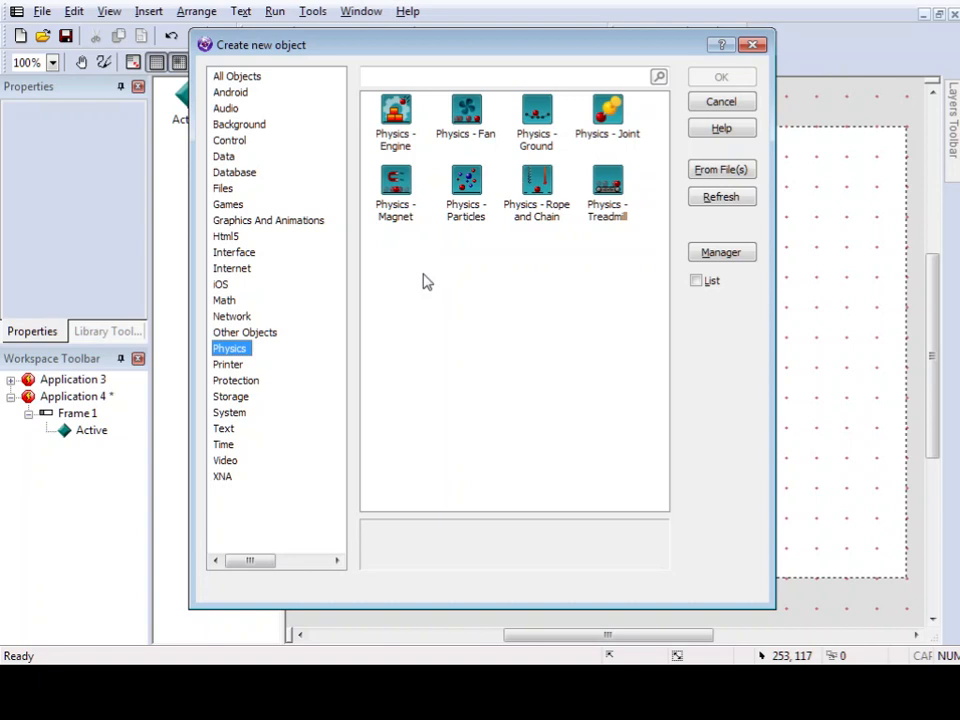
mouse_move(752, 32)
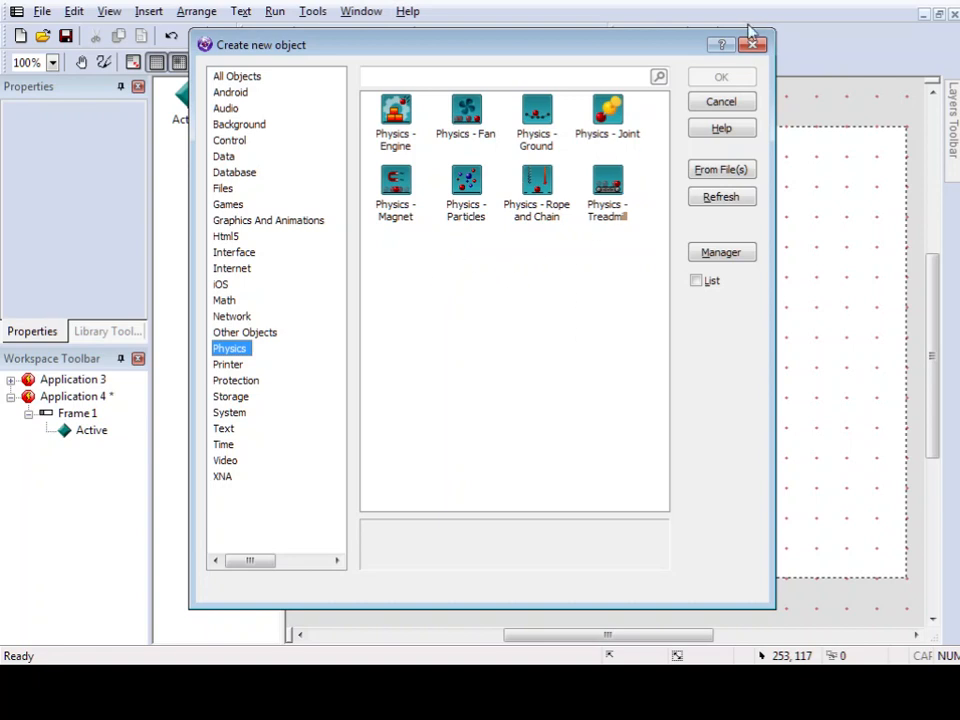
mouse_move(753, 47)
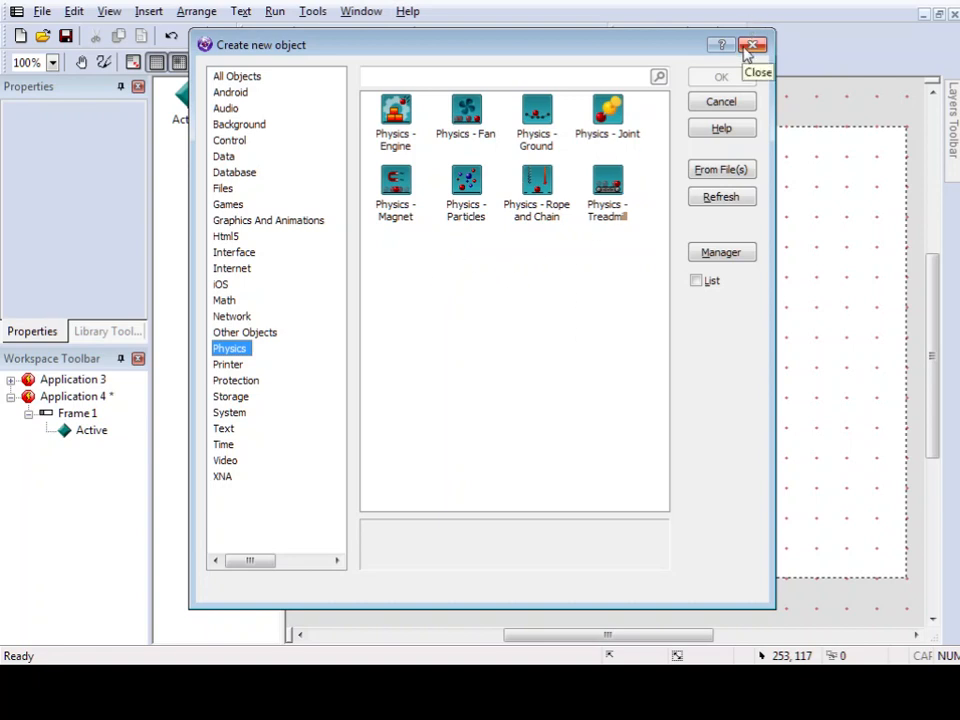
mouse_move(753, 46)
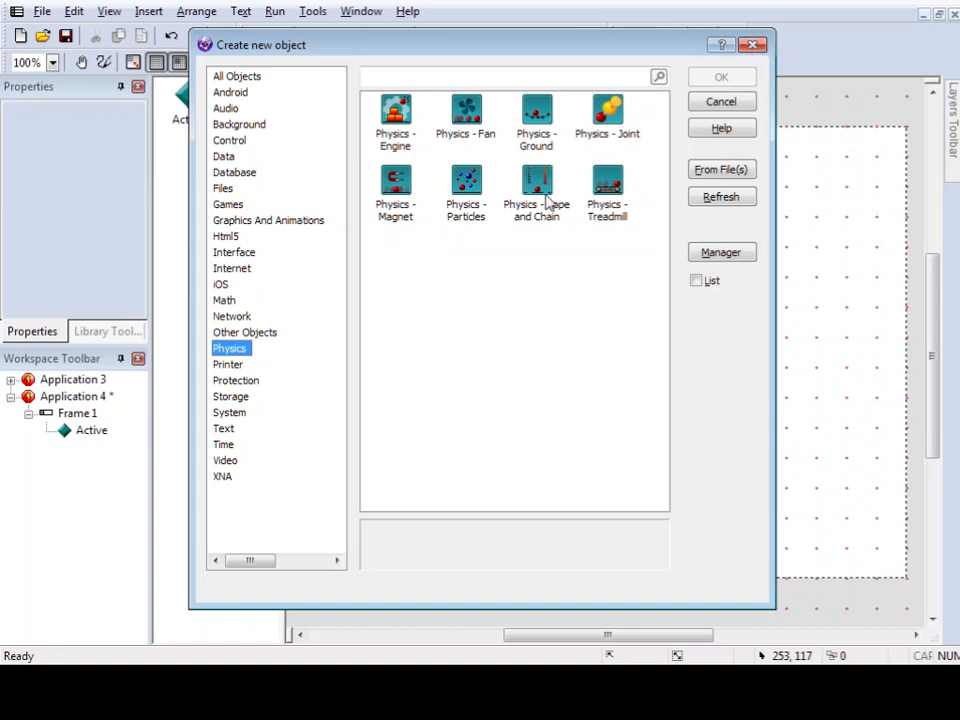
mouse_move(558, 275)
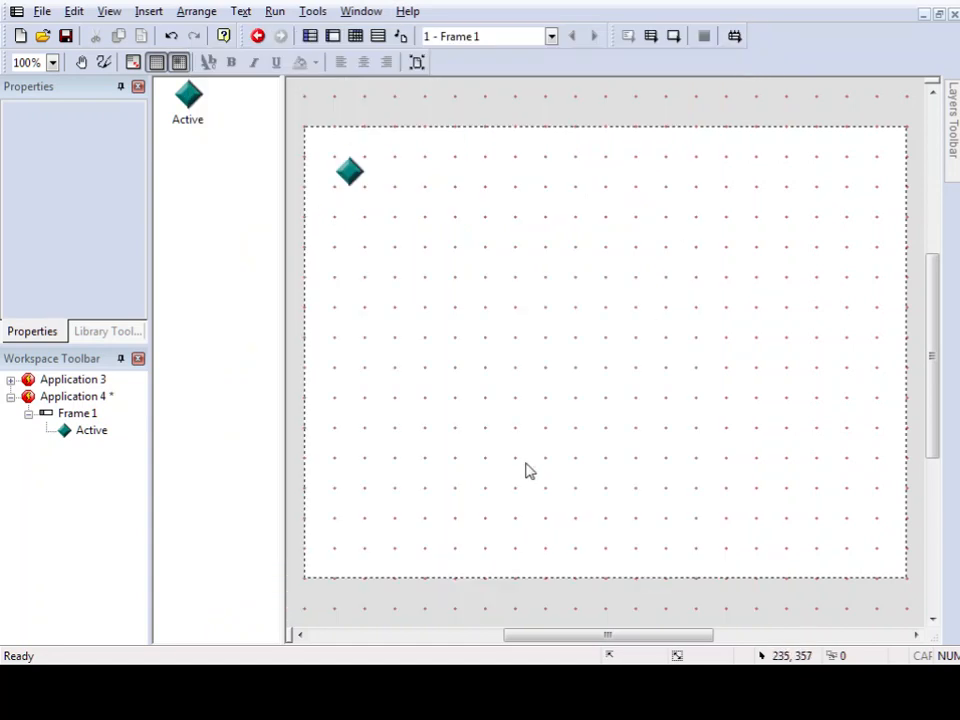
mouse_move(516, 463)
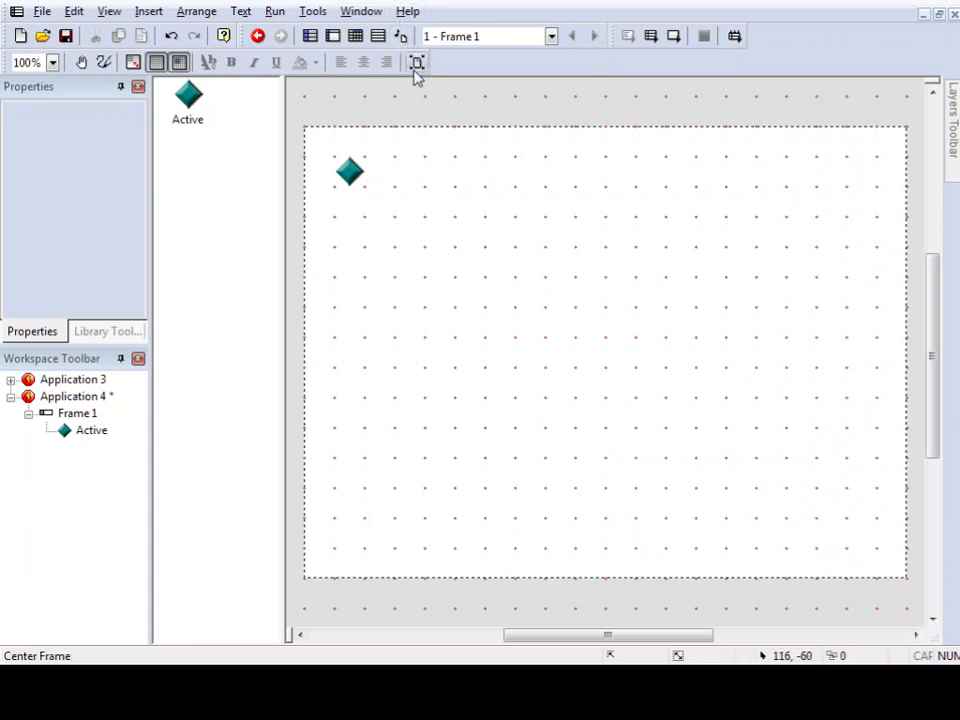
mouse_move(408, 11)
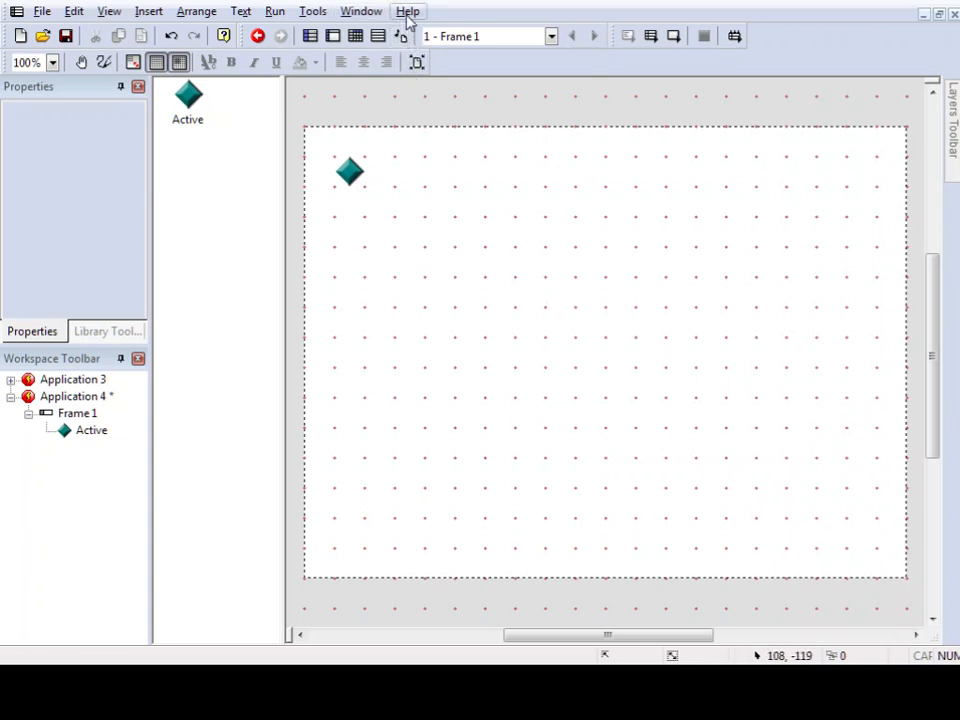
Step: Open the built-in tutorials help and scroll through the Chocobreak guide's introduction
left_click(407, 11)
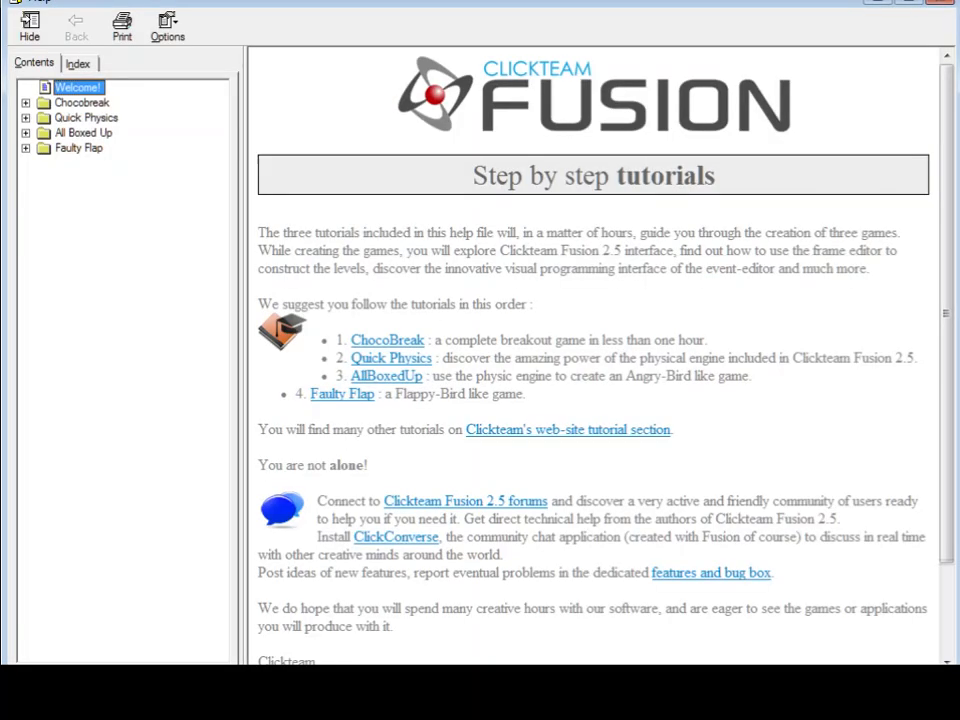
left_click(84, 102)
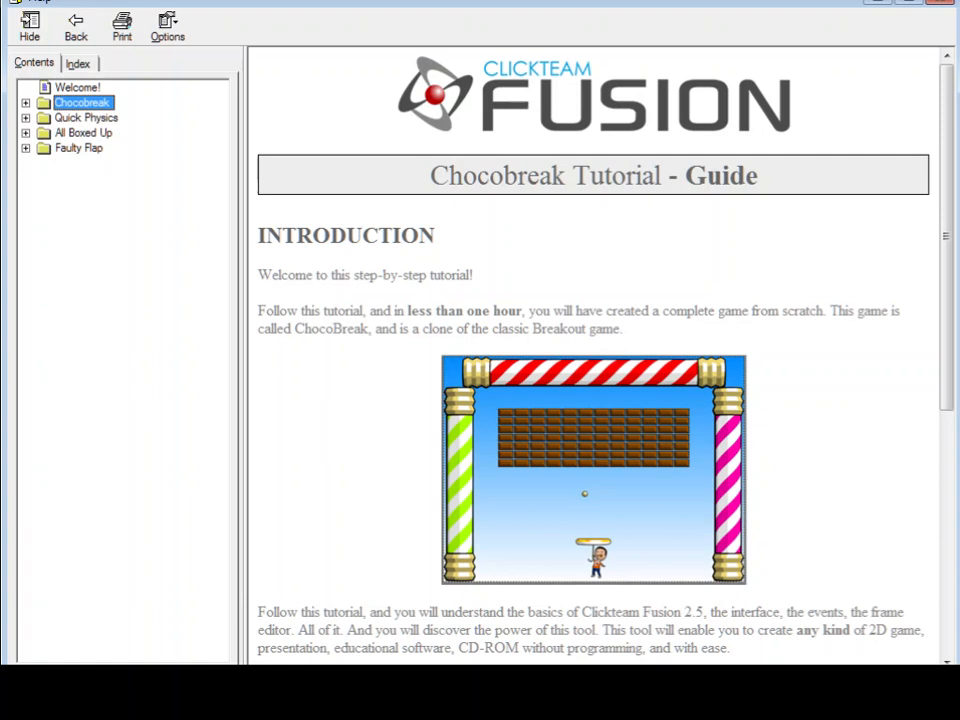
left_click(167, 25)
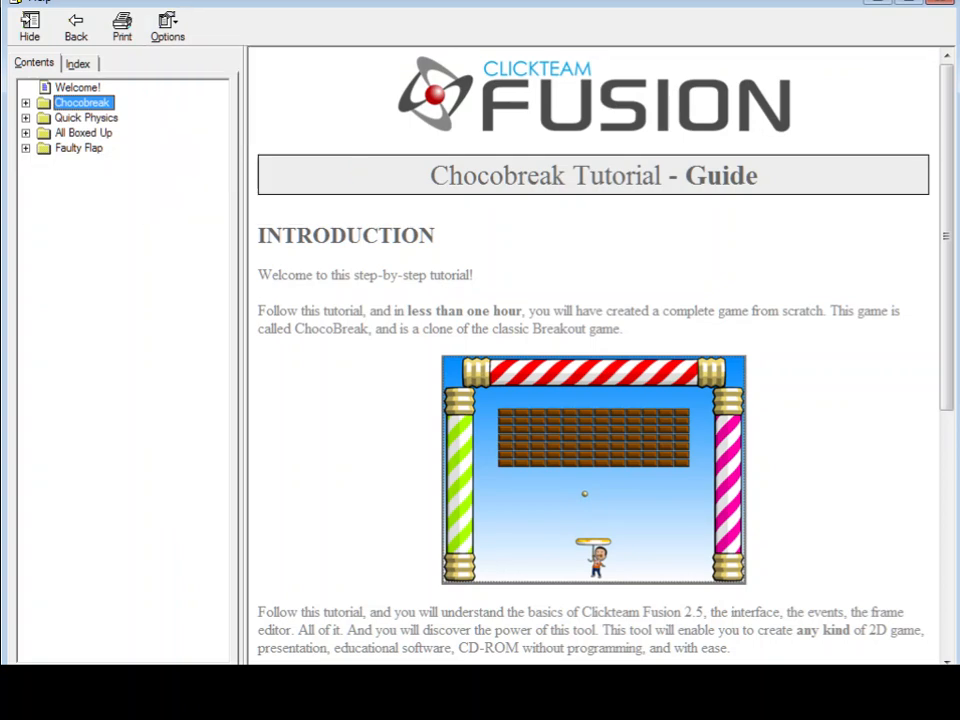
scroll("down", 3)
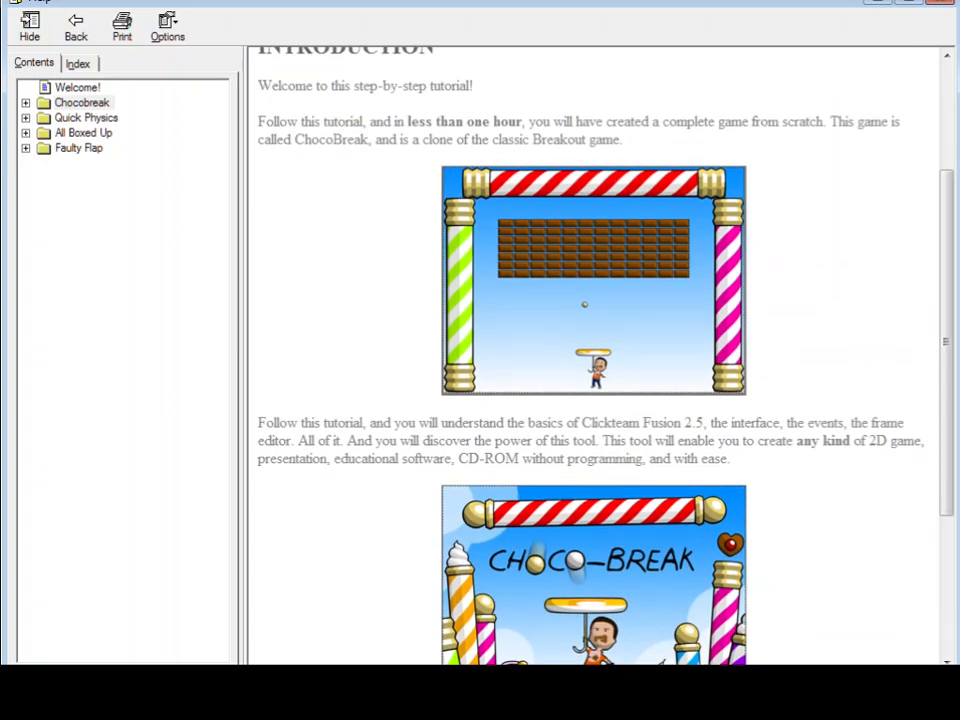
Step: Read Chocobreak Step 1, then jump to Step 14, What's Next?
left_click(82, 102)
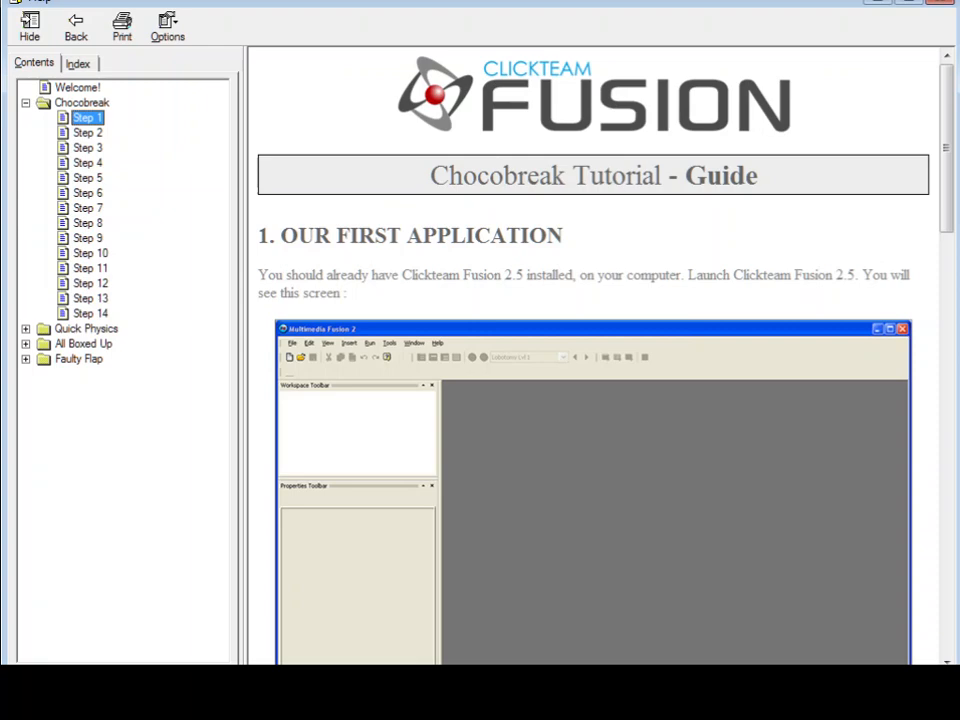
scroll("down", 3)
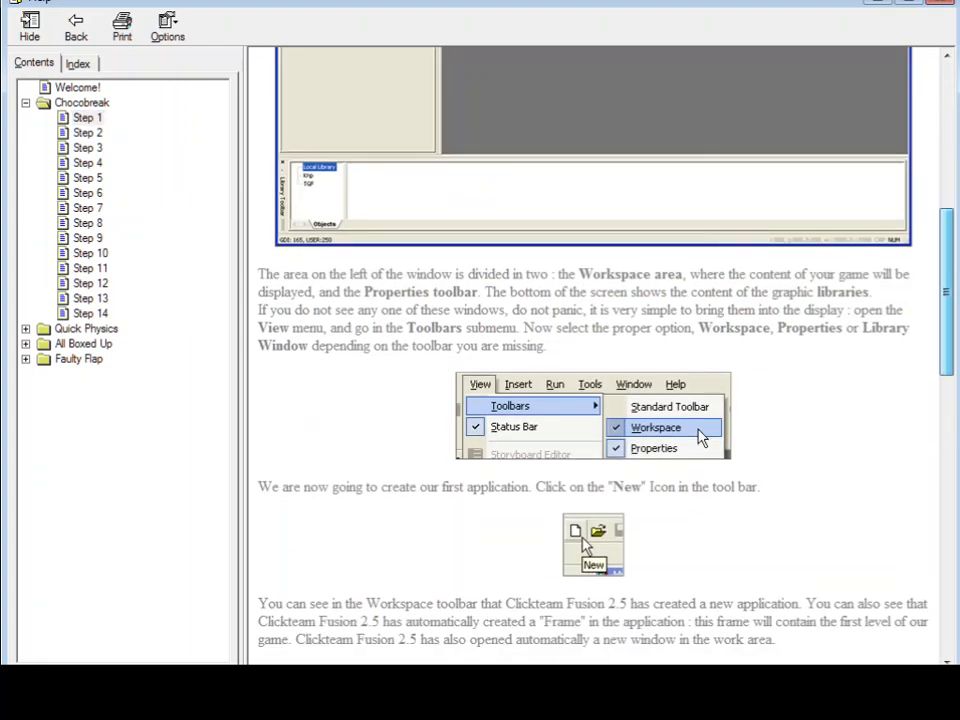
scroll("down", 3)
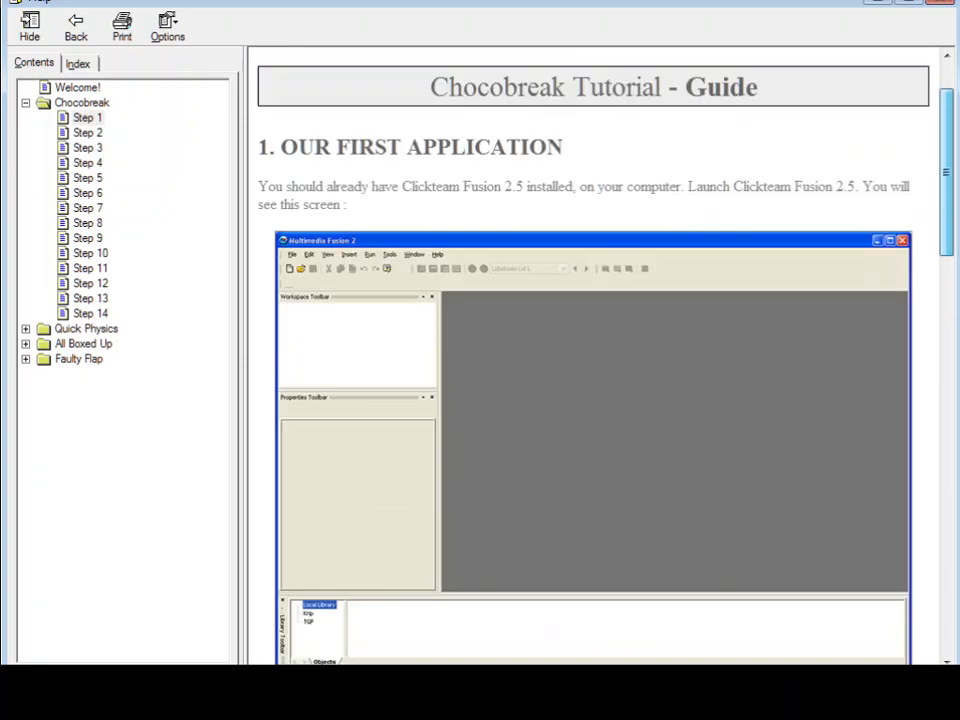
left_click(89, 313)
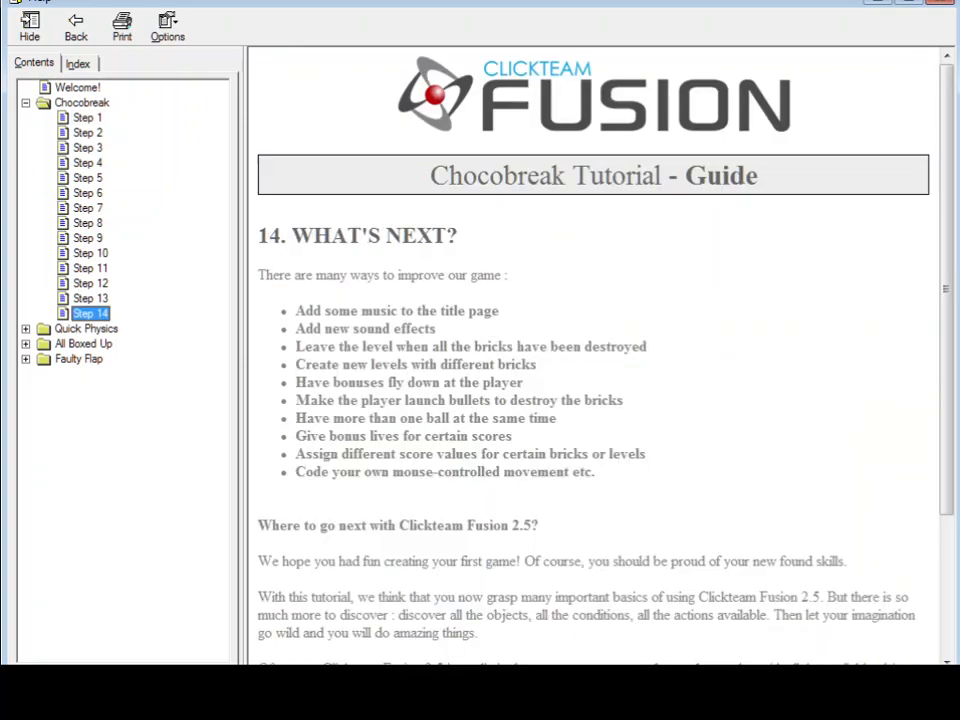
scroll("down", 3)
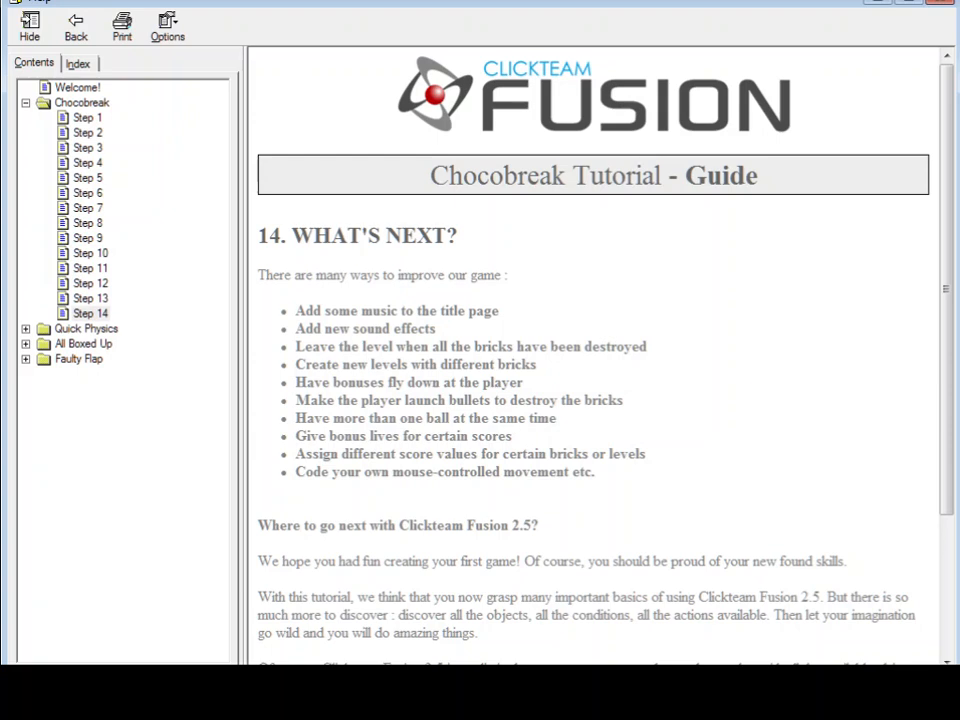
Step: View Quick Physics Steps 1 and 3, then open the Faulty Flap introduction
left_click(86, 328)
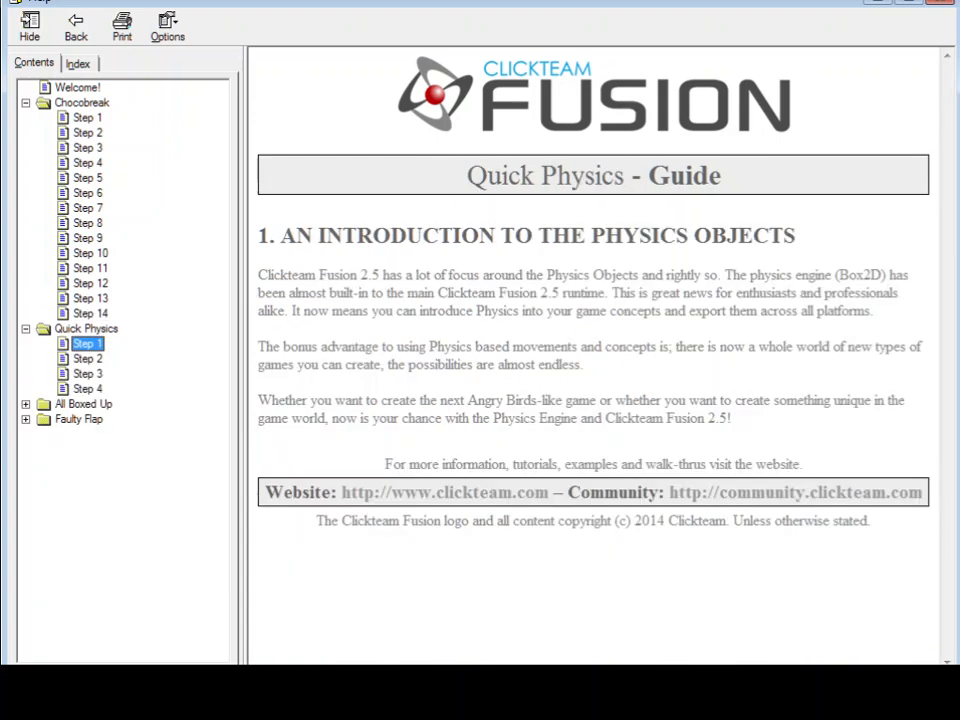
left_click(87, 373)
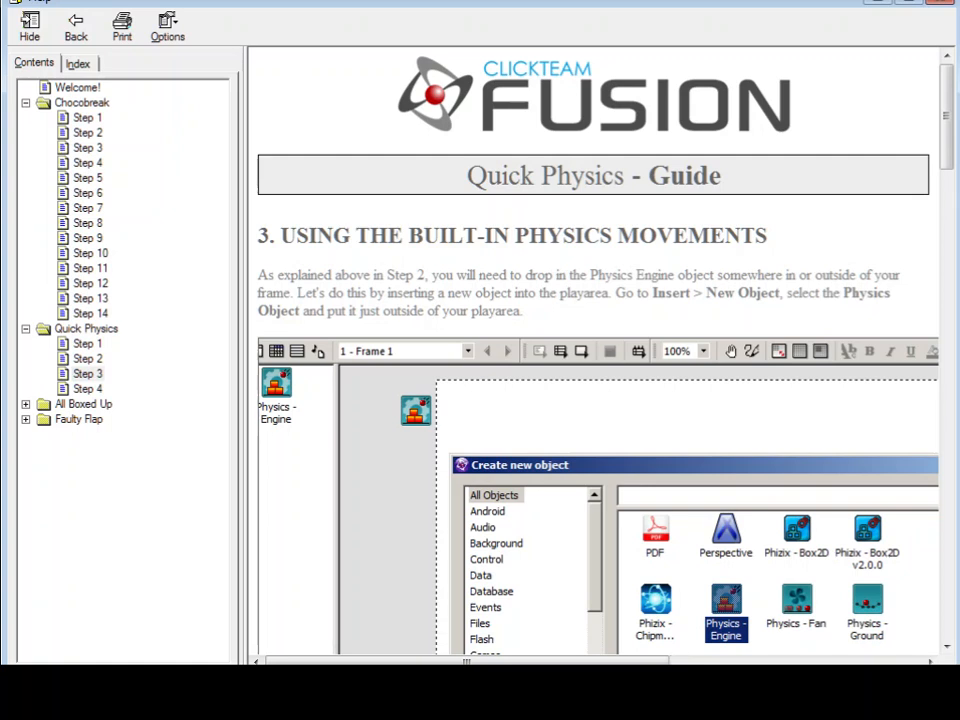
left_click(78, 418)
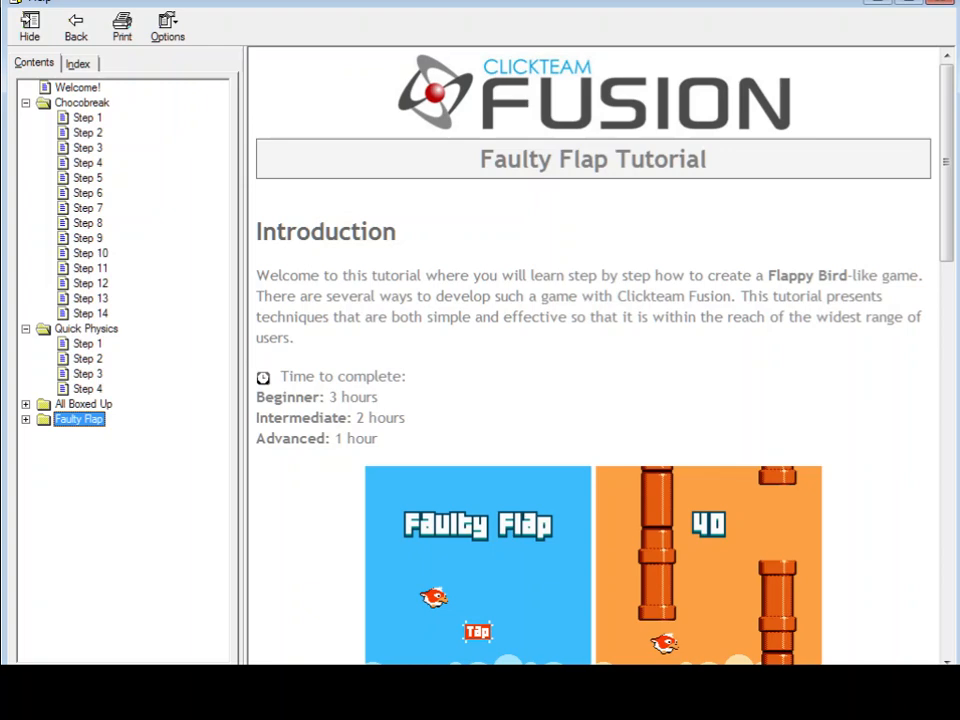
scroll("down", 3)
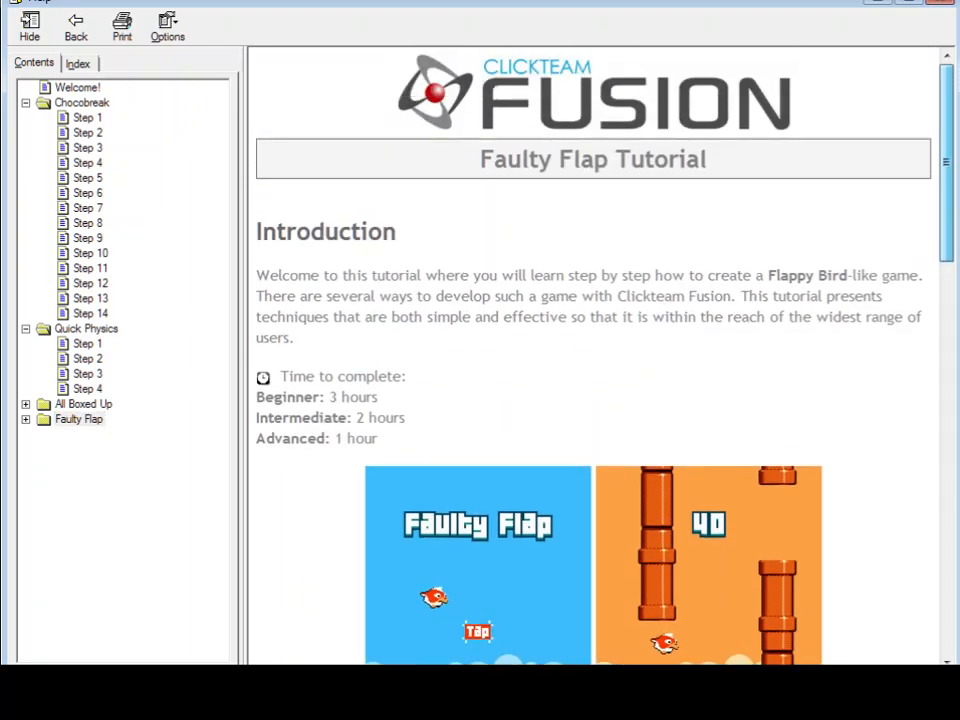
scroll("down", 3)
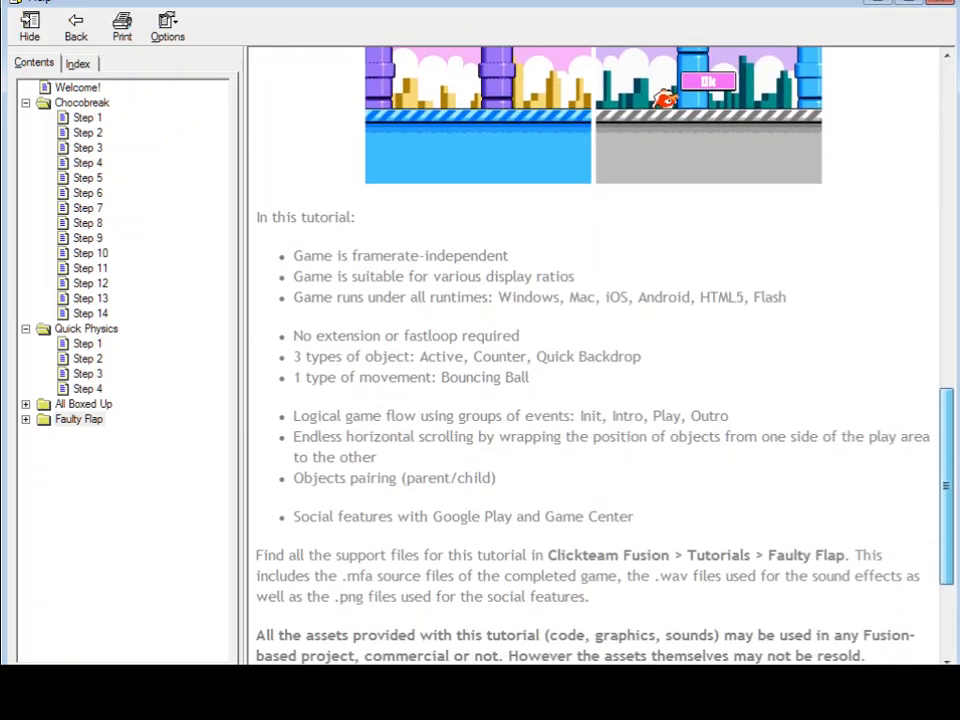
scroll("down", 3)
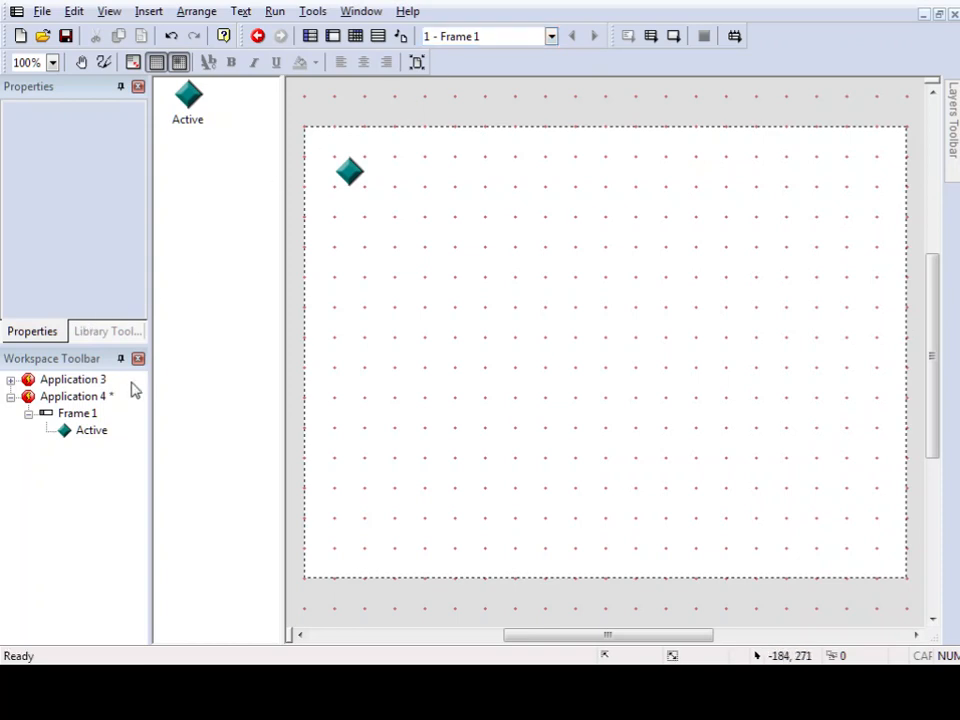
mouse_move(310, 267)
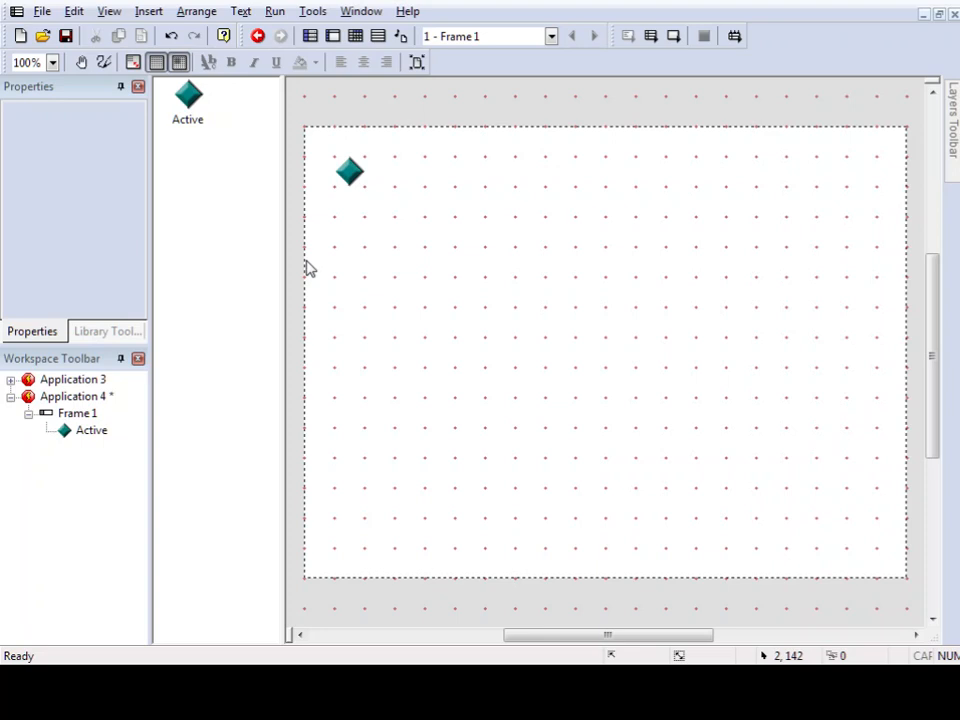
mouse_move(300, 263)
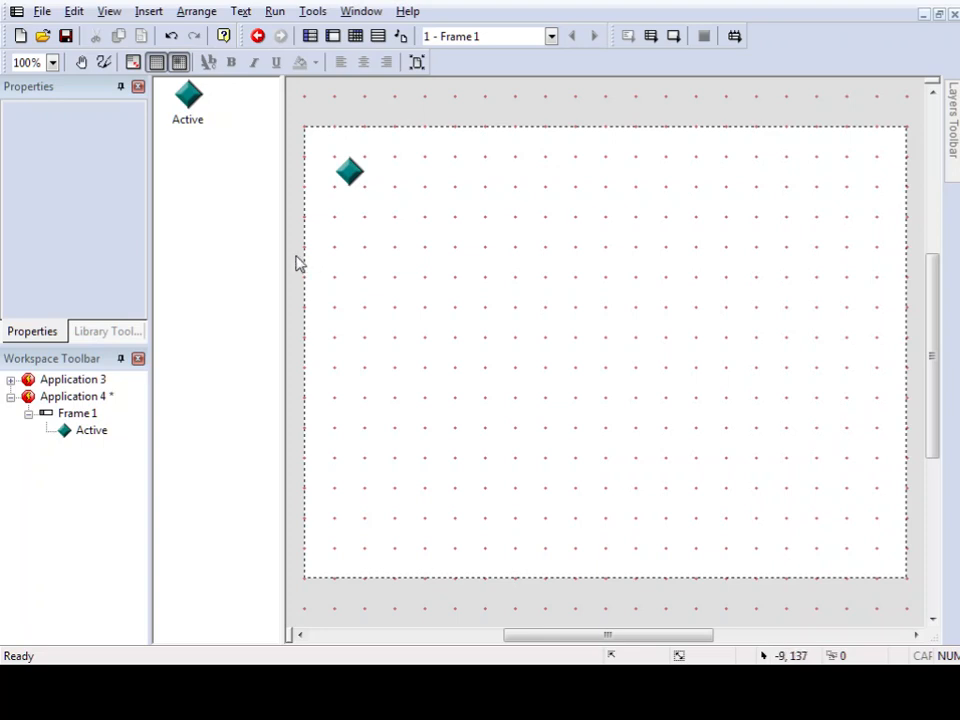
mouse_move(43, 36)
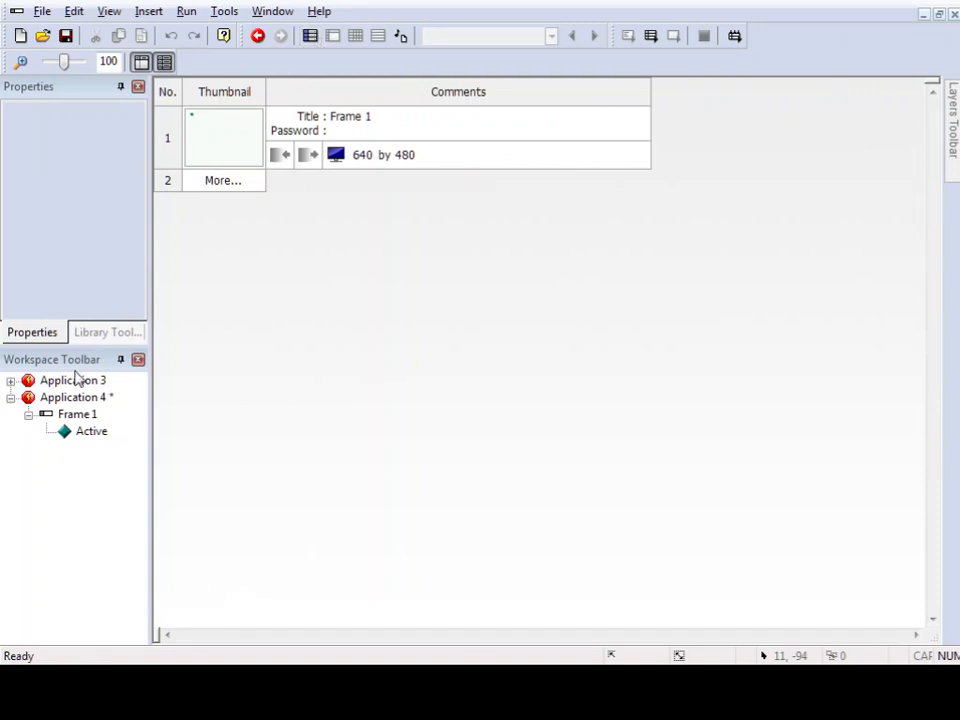
mouse_move(25, 458)
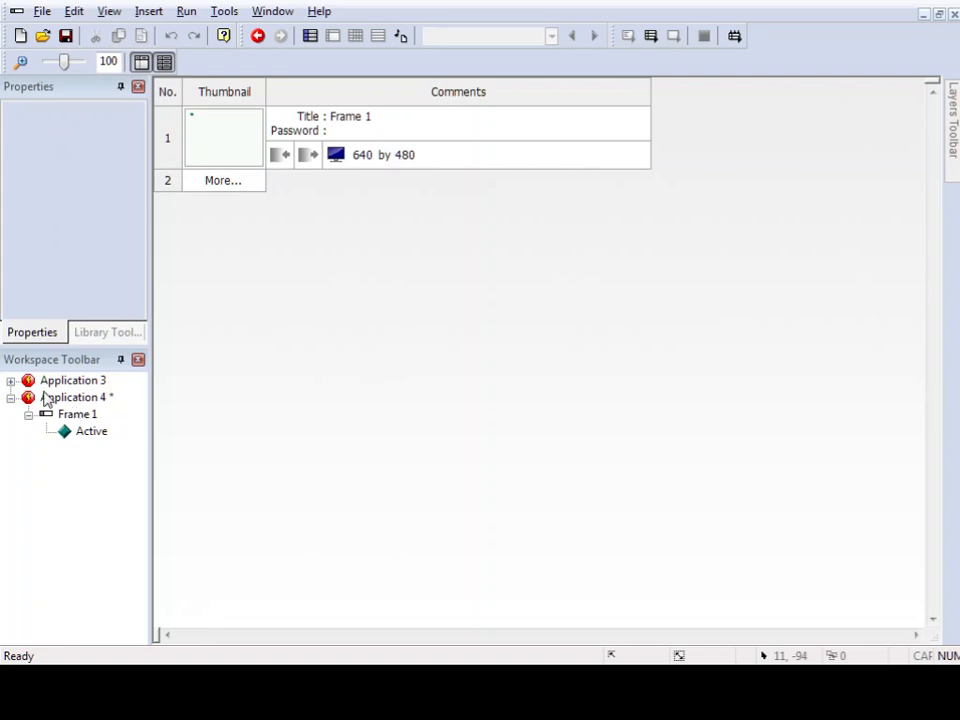
left_click(77, 397)
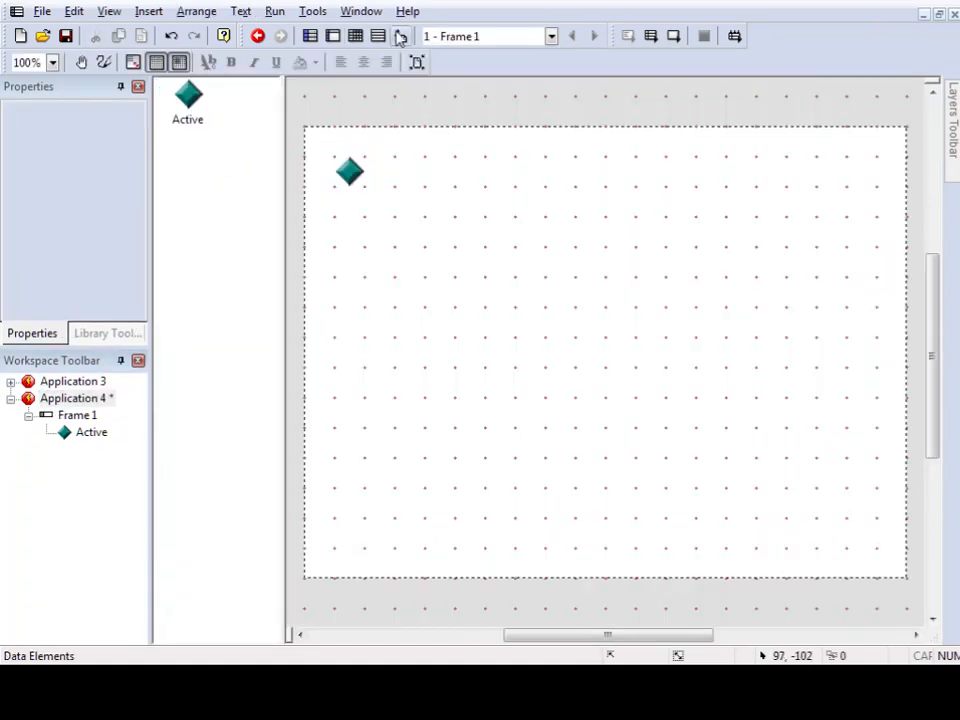
Step: Open the Event Editor for Frame 1, showing an empty event list and the local object library
left_click(356, 36)
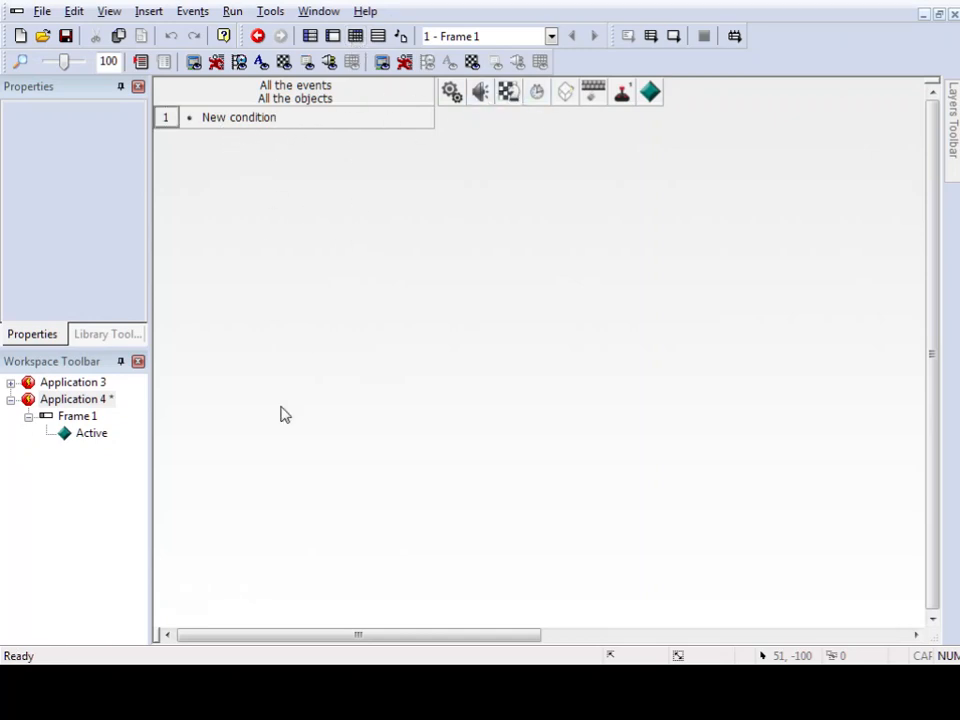
mouse_move(450, 189)
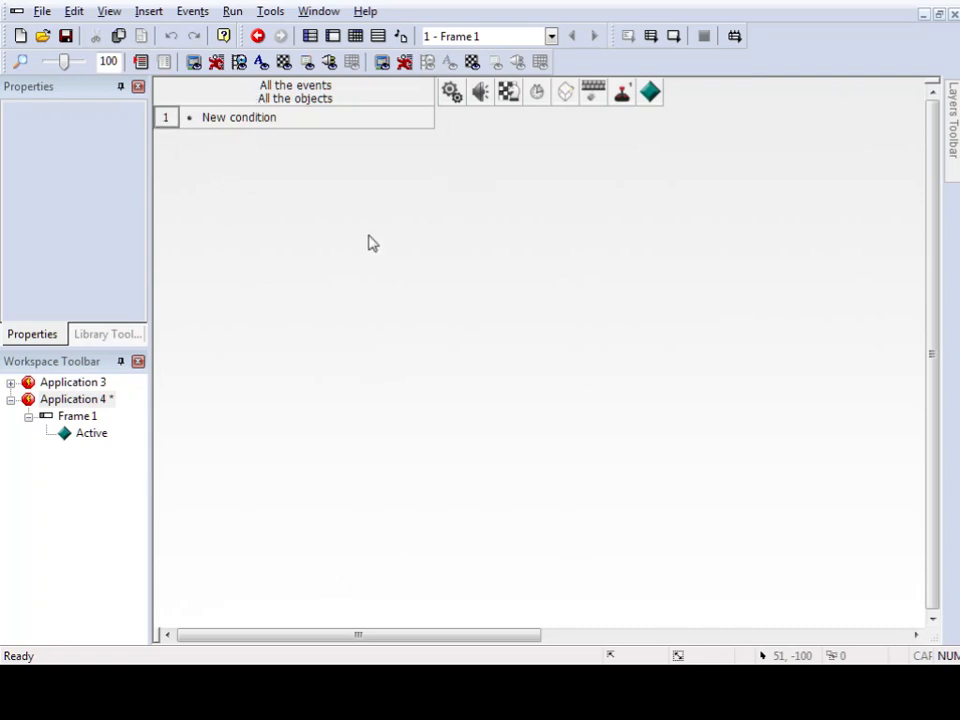
mouse_move(131, 385)
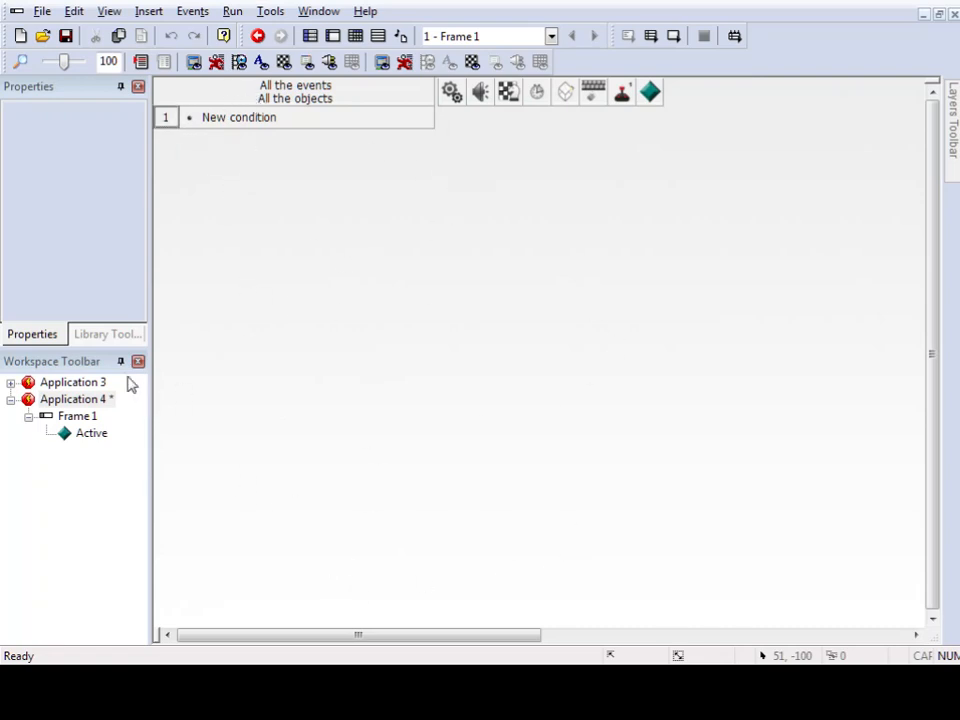
left_click(107, 334)
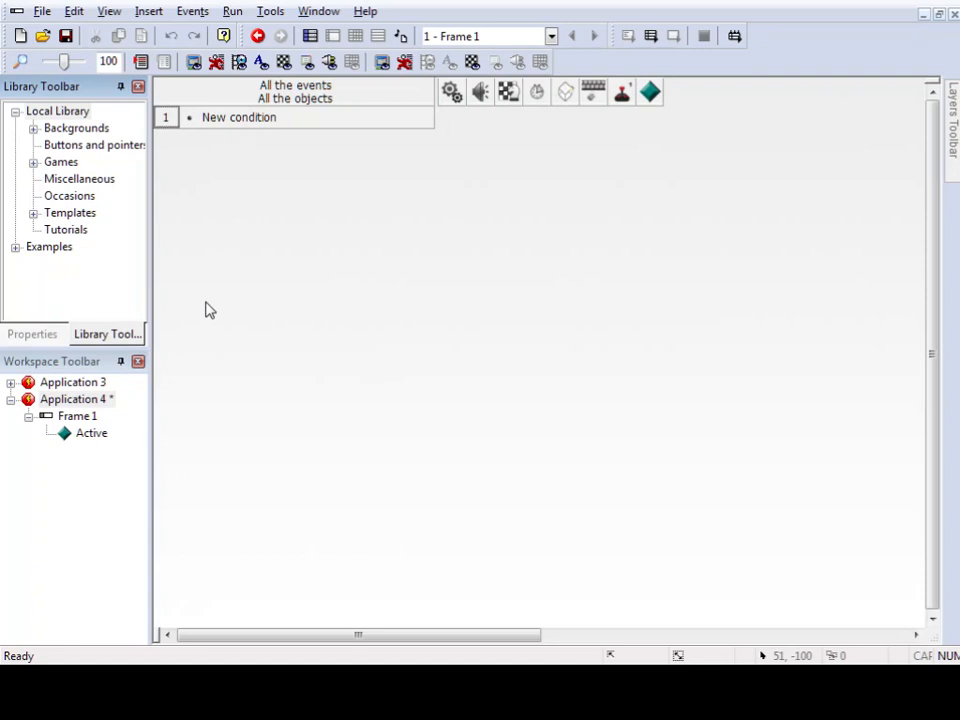
mouse_move(691, 494)
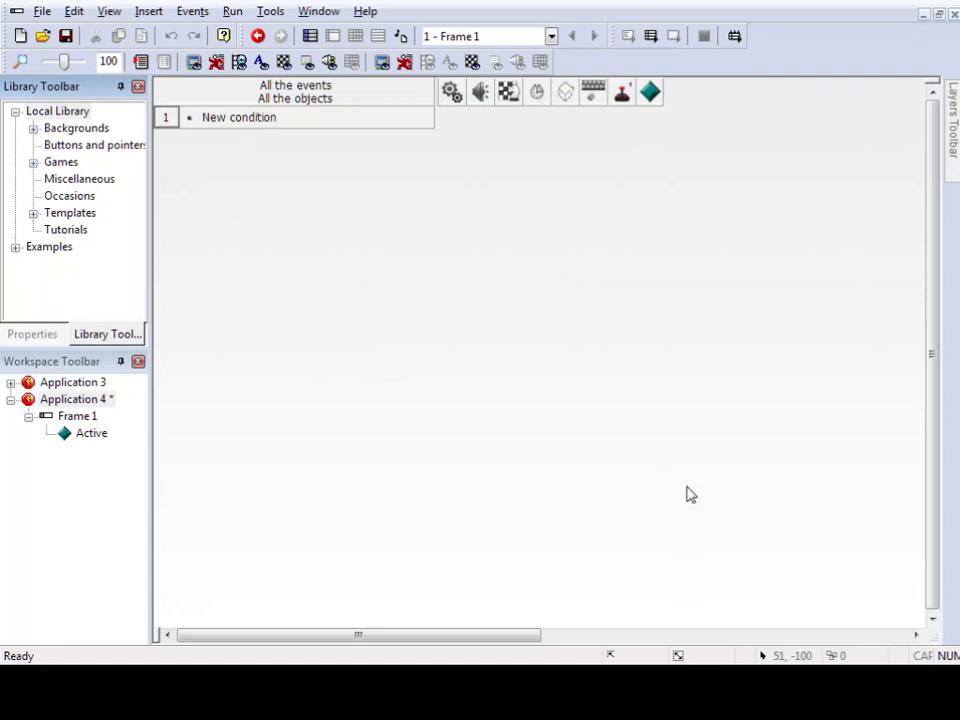